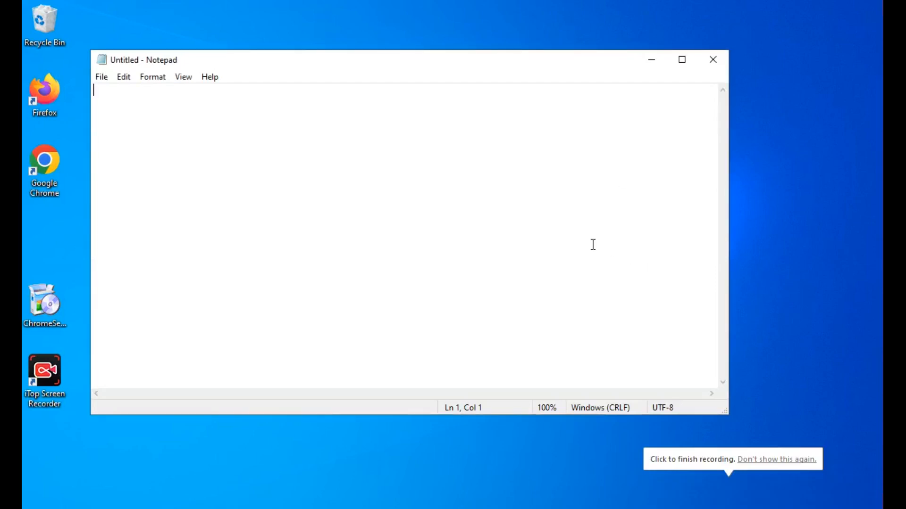
- Write the topic line: today's topic is how to make a gmail account in firefox
text(today our to)
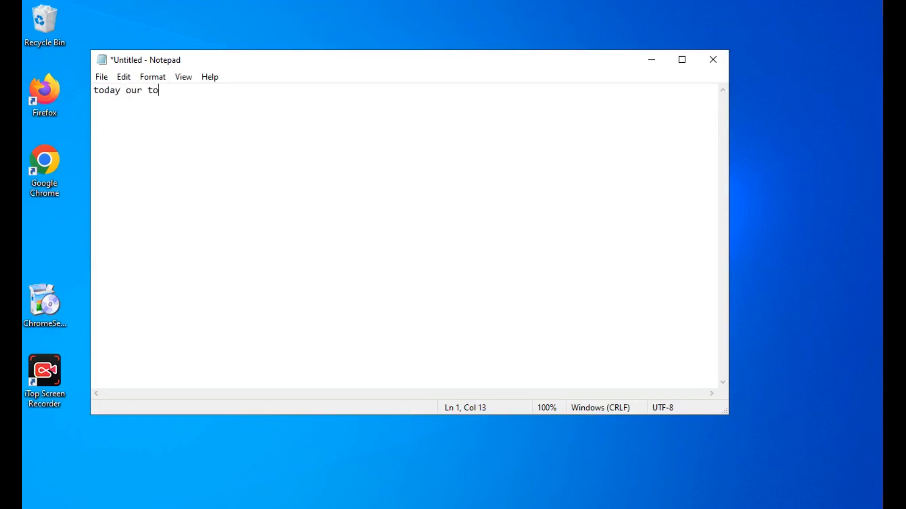
text(pic)
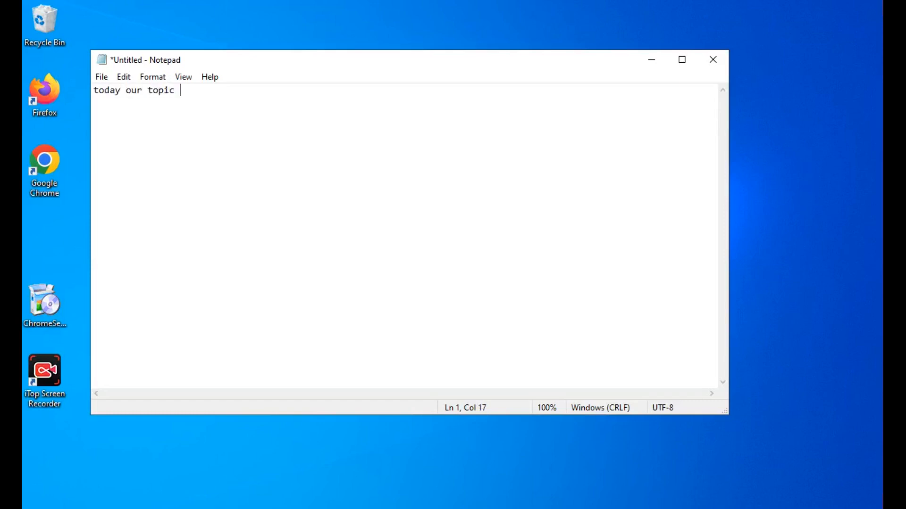
text(is h)
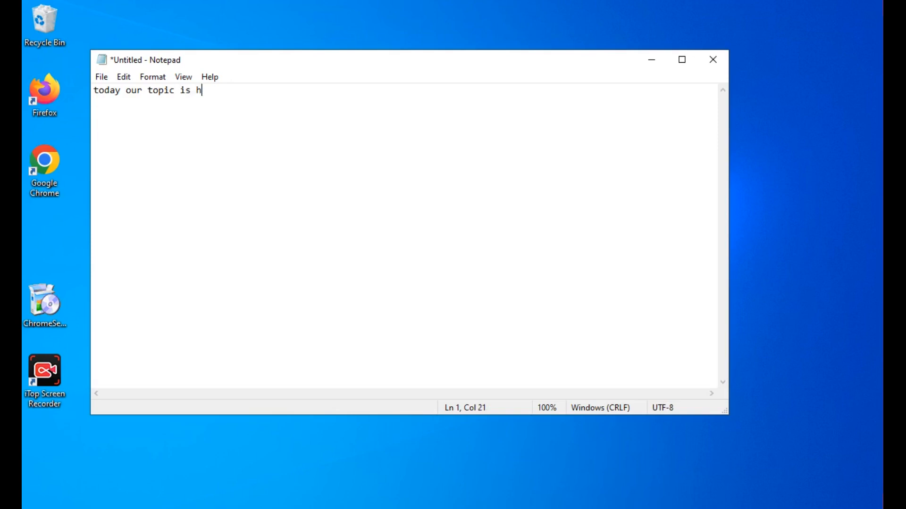
text(ow to m)
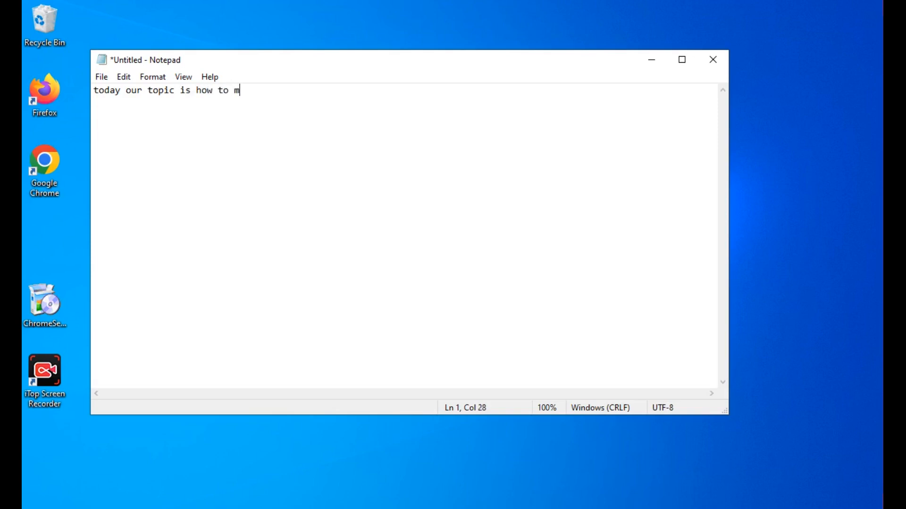
text(ake g)
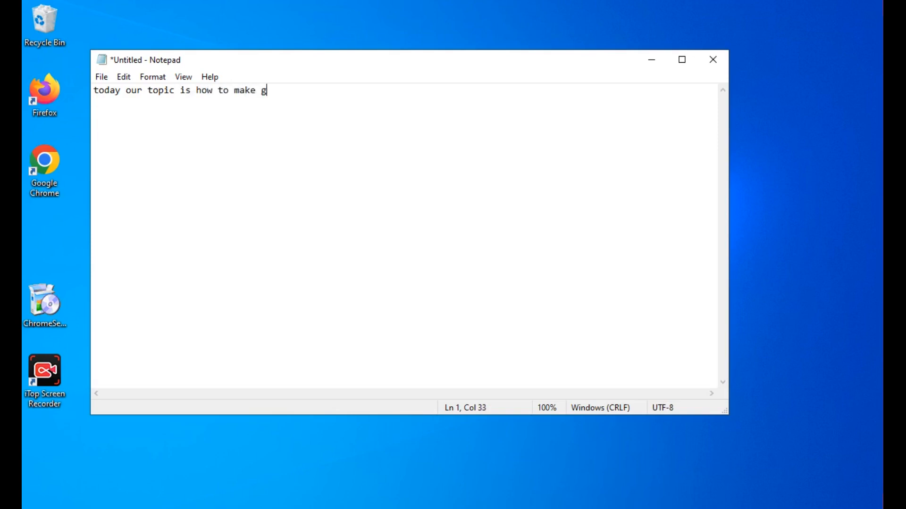
text(mail acc)
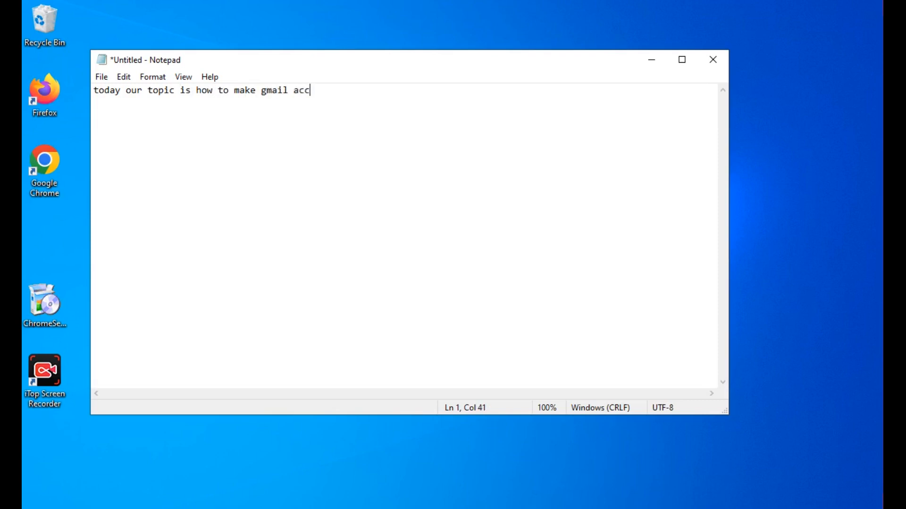
text(ount in)
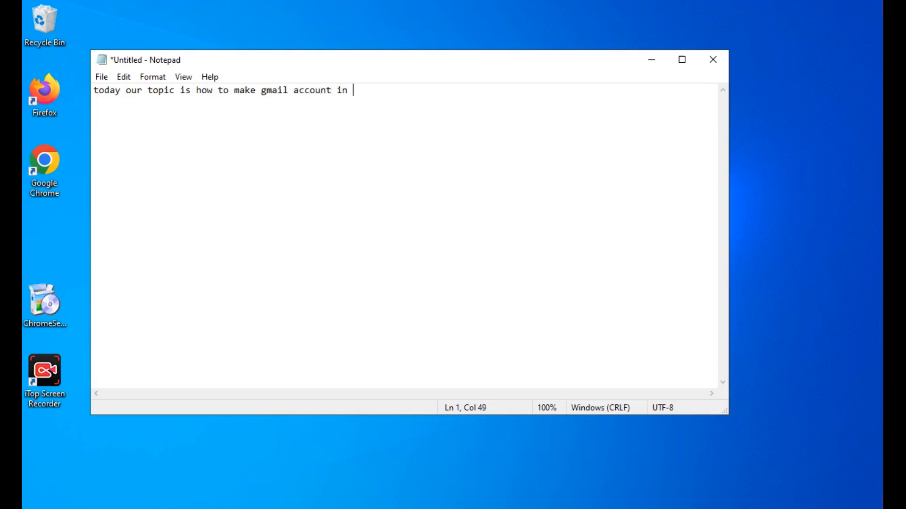
text(fi)
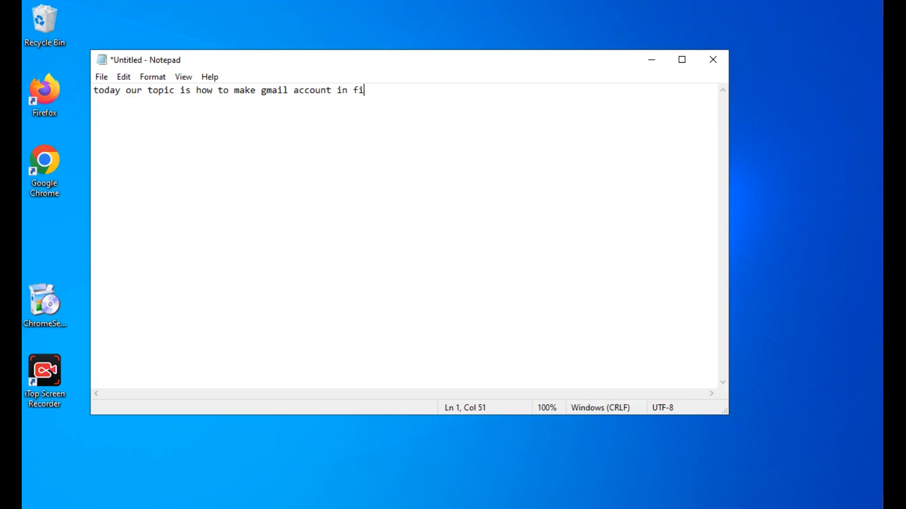
text(refox)
text(si)
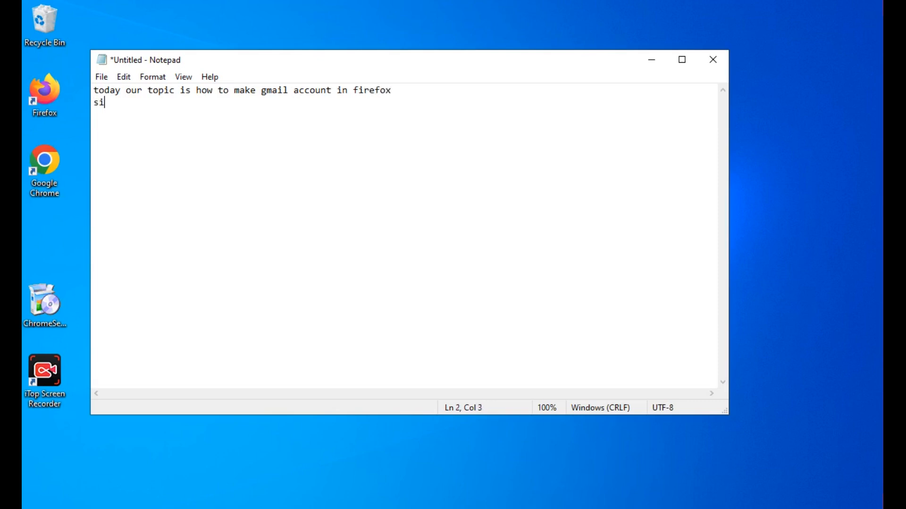
- Add the lines 'simple way' and 'first we open firefox on pc or mobile'
text(mp)
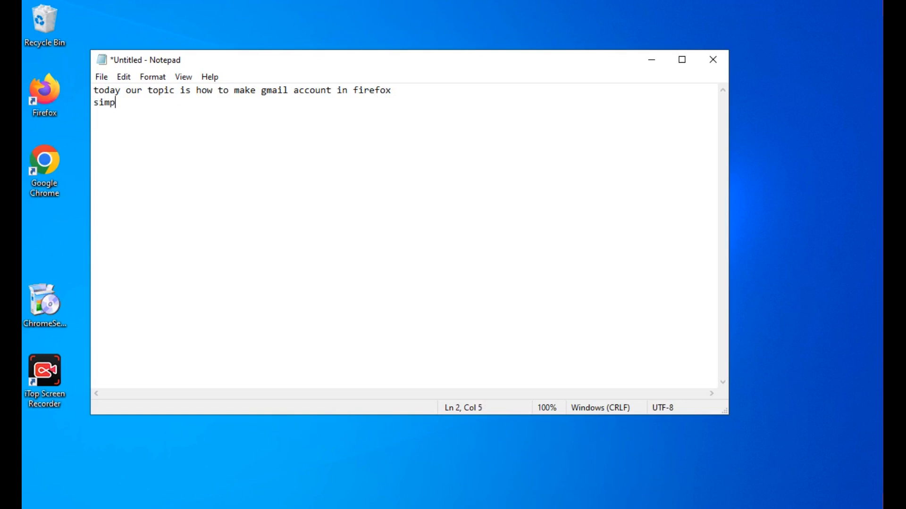
text(le wat)
text(so)
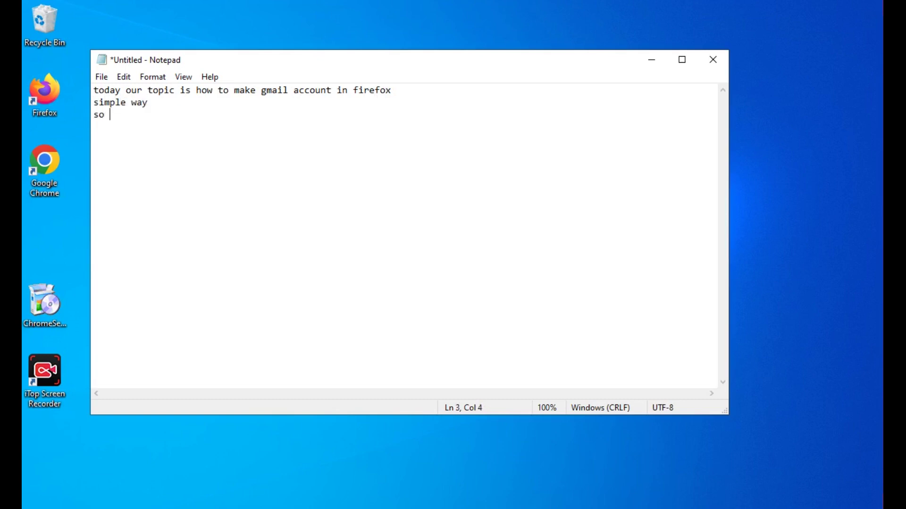
text(fi)
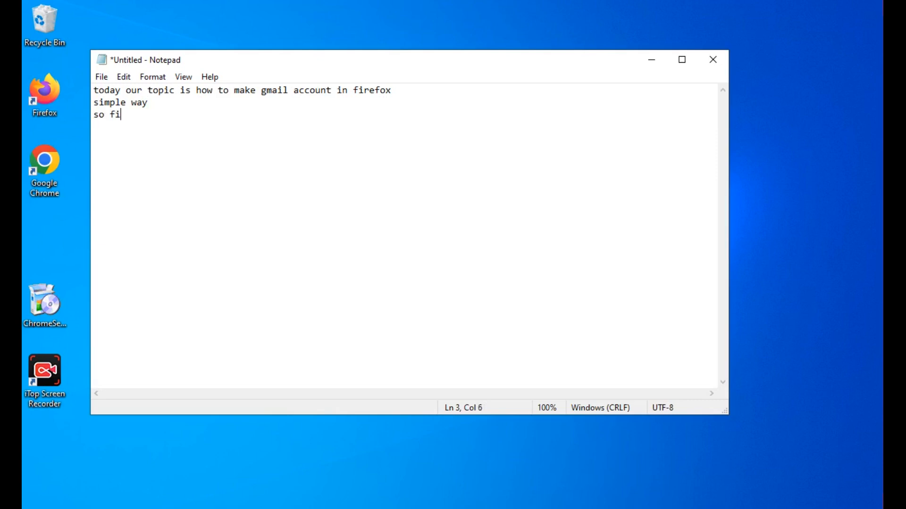
text(rst of all)
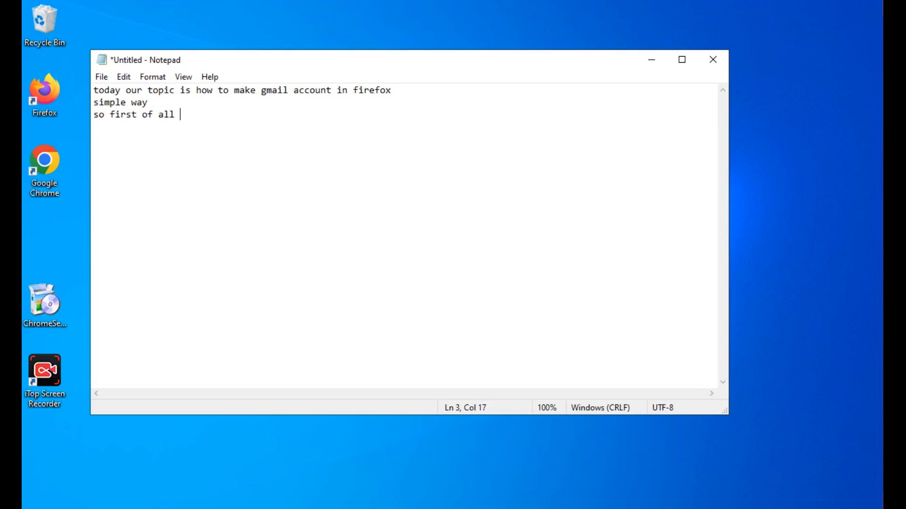
text(we ope)
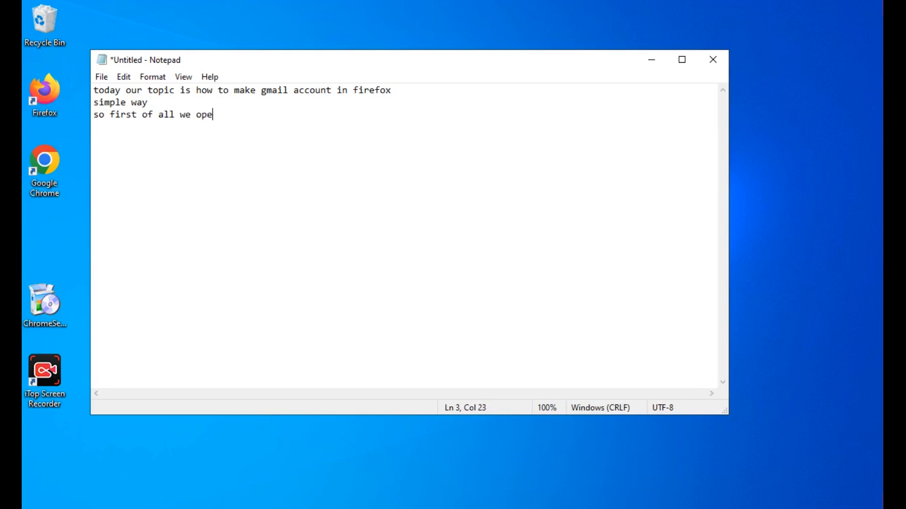
text(n firefox)
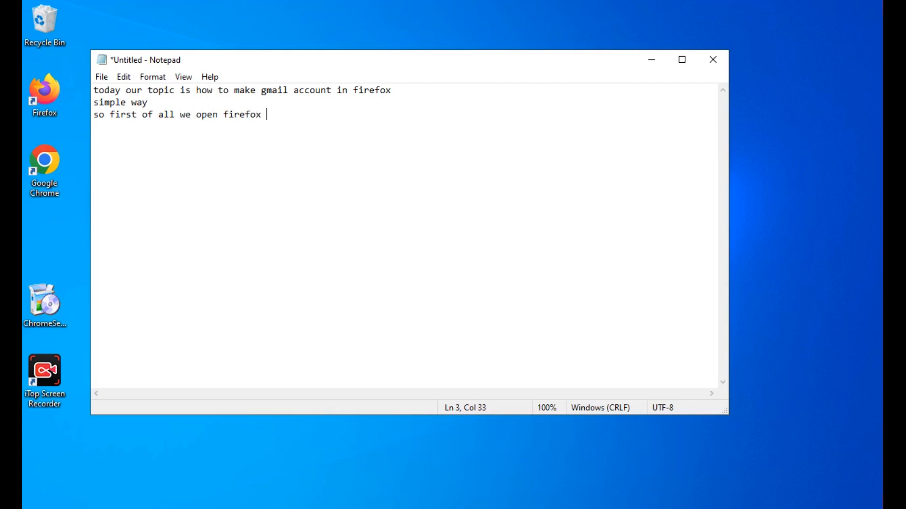
text(on pc)
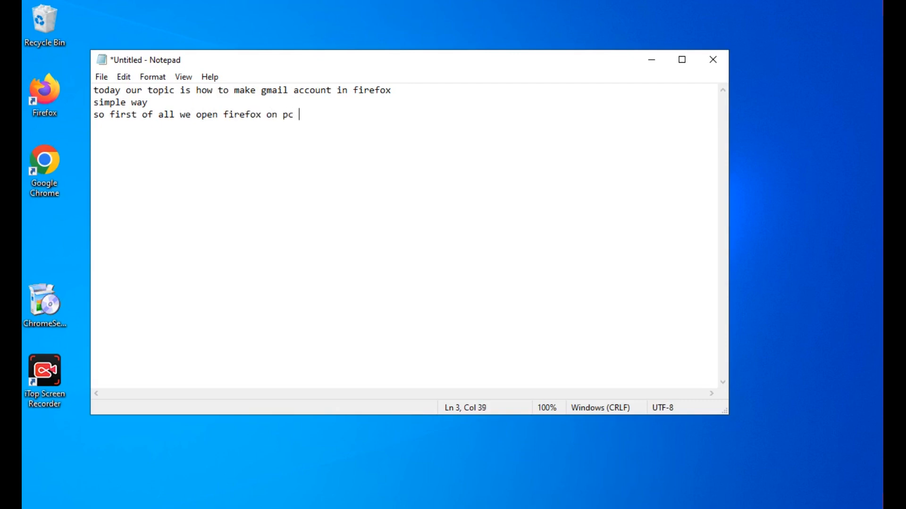
text(or m)
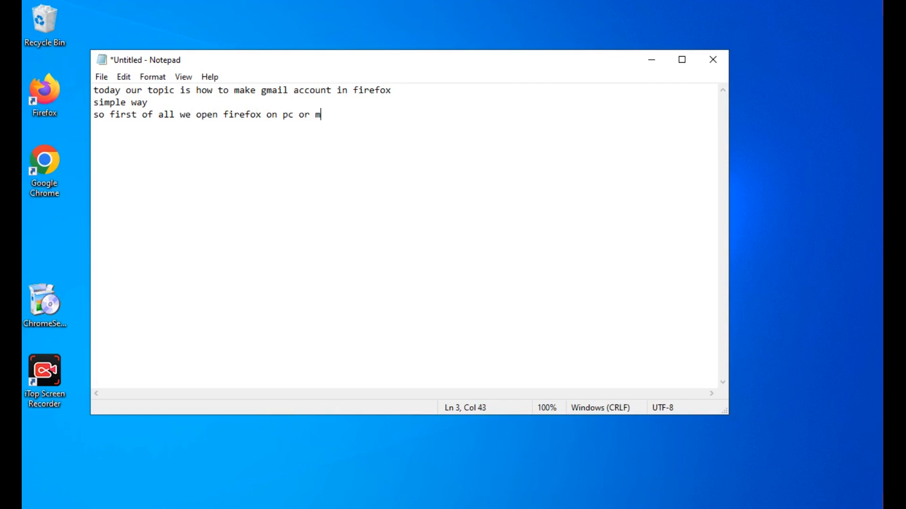
text(obile)
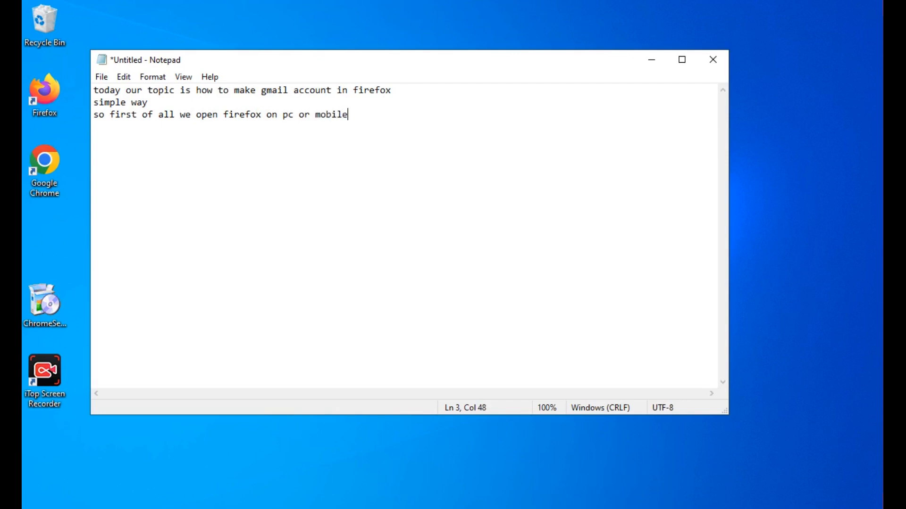
- Add a new note line: 'now you serch on firefox to google'
key(Enter)
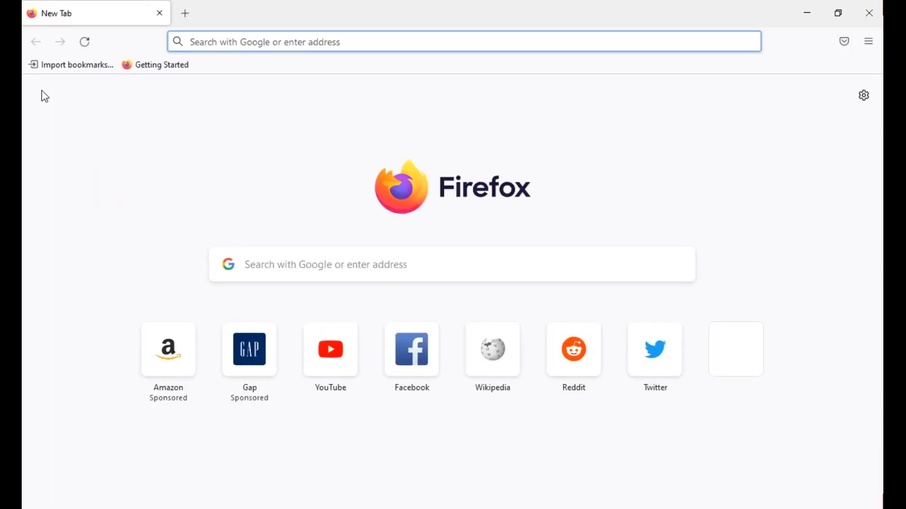
mouse_move(211, 134)
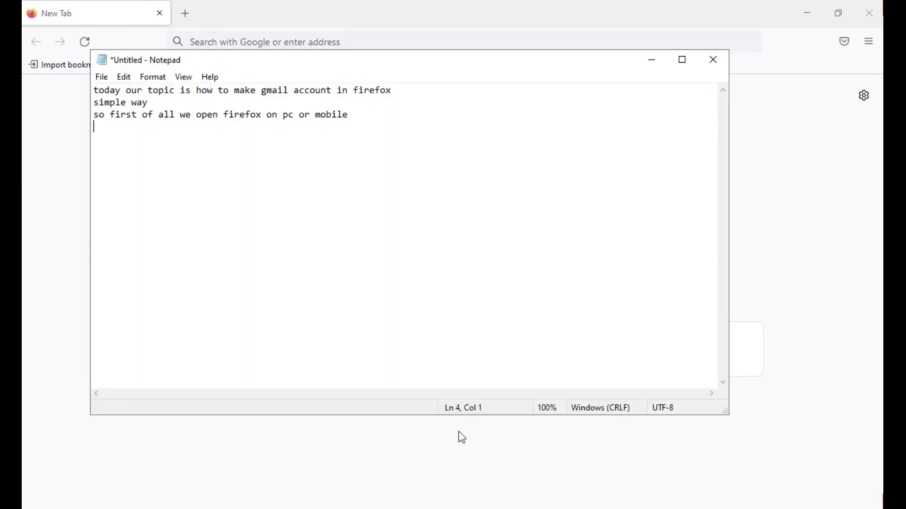
text(nko)
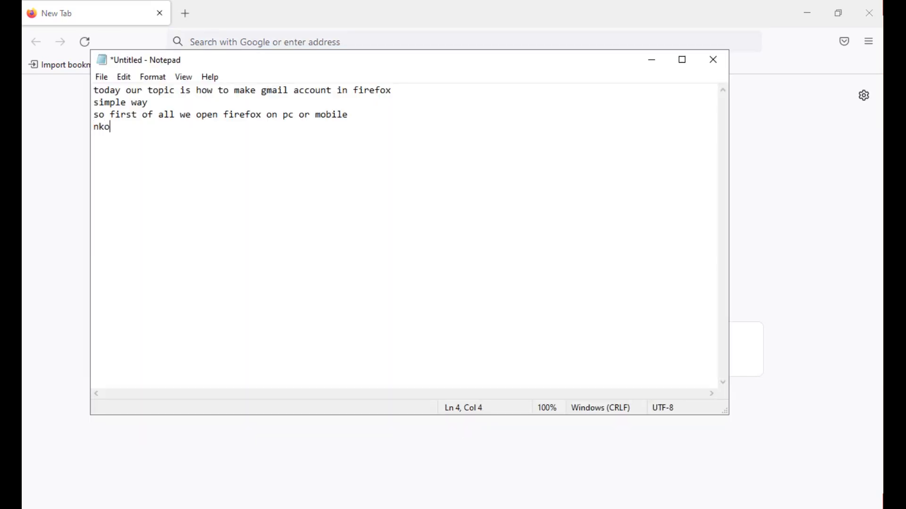
text(now you)
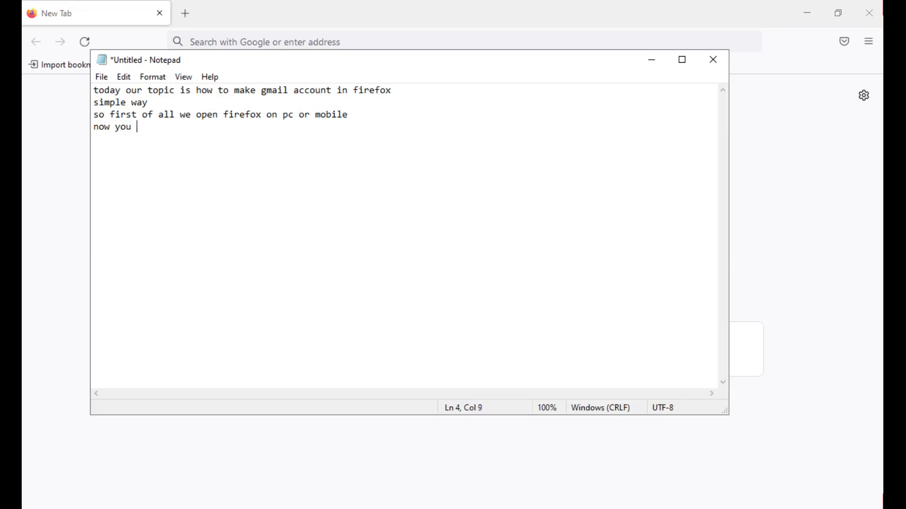
text(serch on)
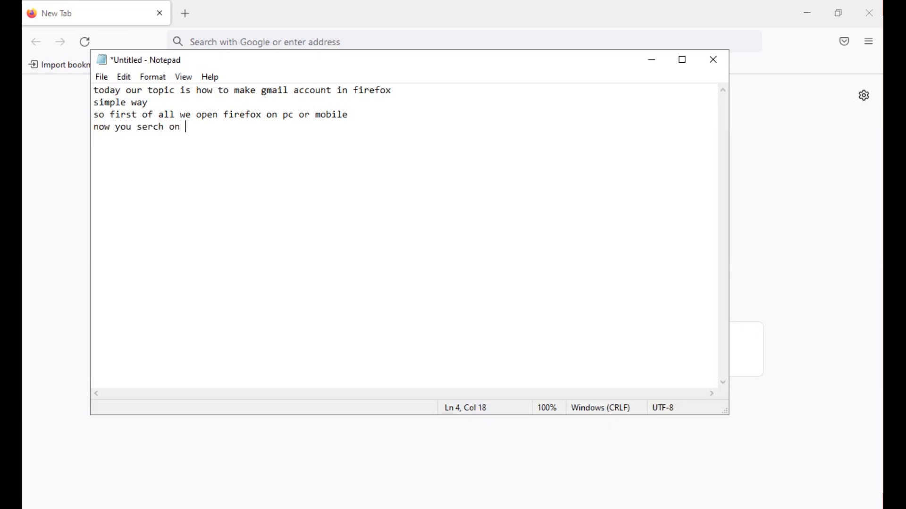
text(fire)
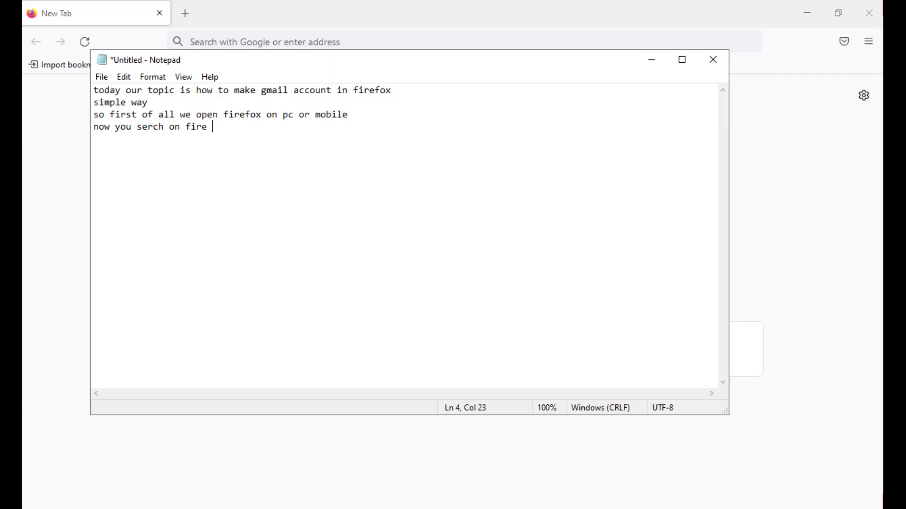
text(fox)
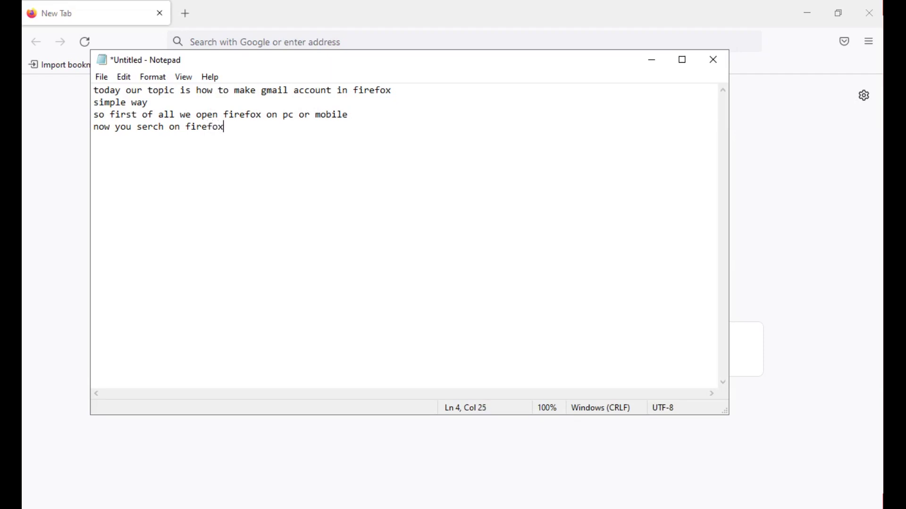
text(to goog)
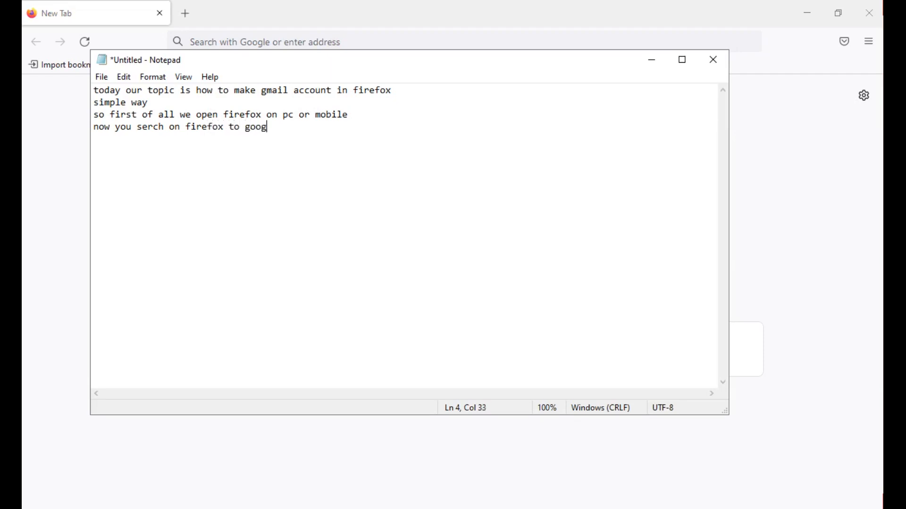
text(le)
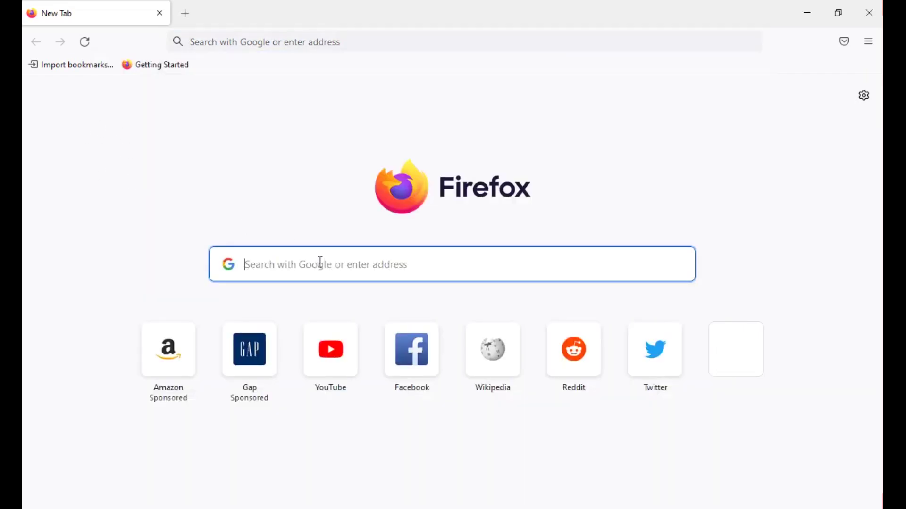
- Note that on google you search 'gmail singup, or creat gmail'
text(google.com)
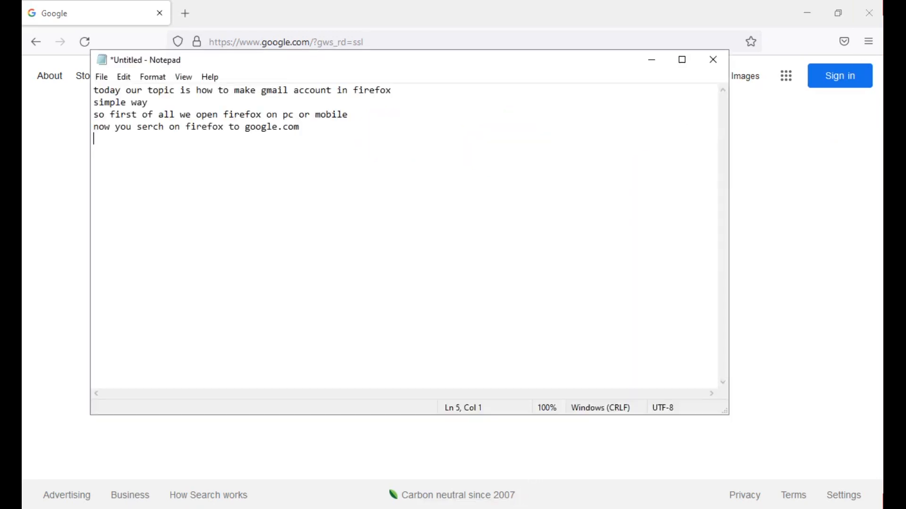
text(now we serch on g)
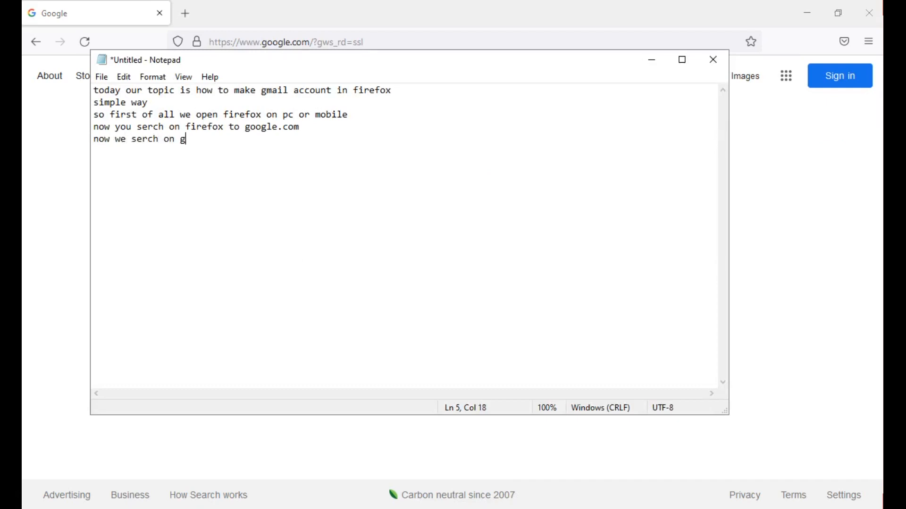
text(oogle)
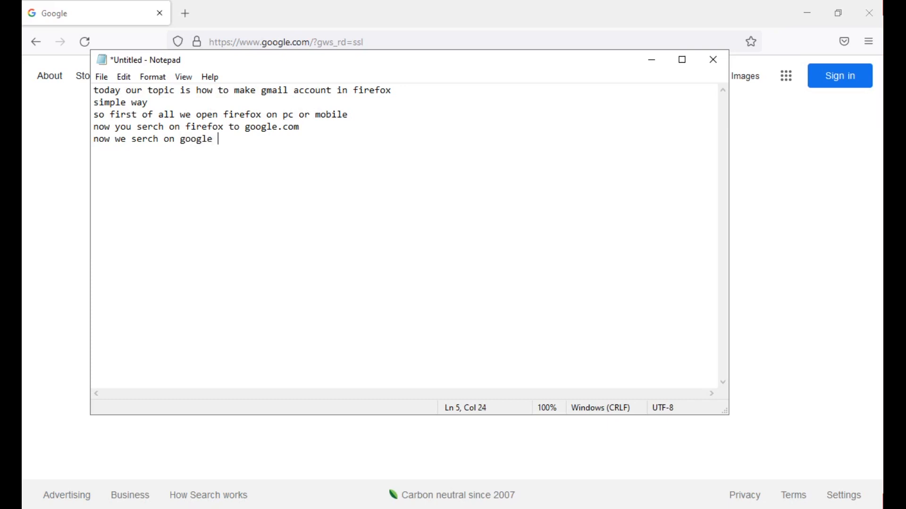
text(gmail)
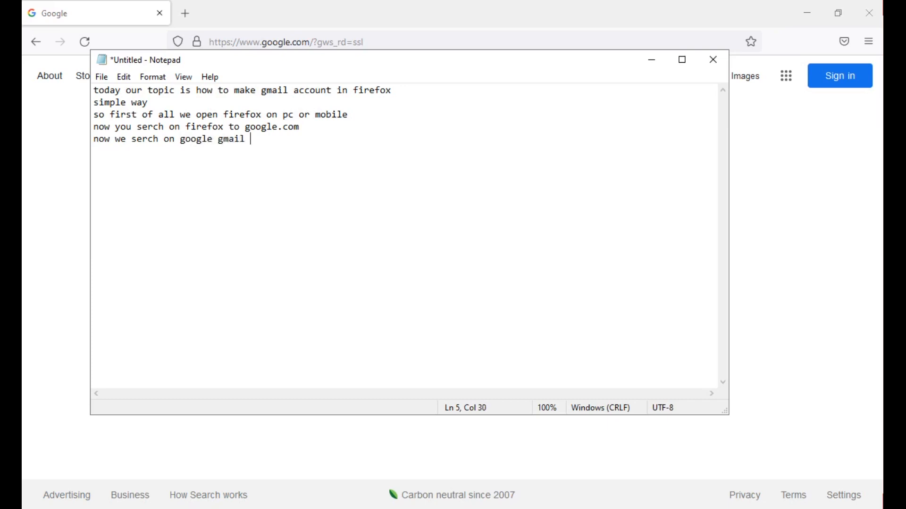
text(singup)
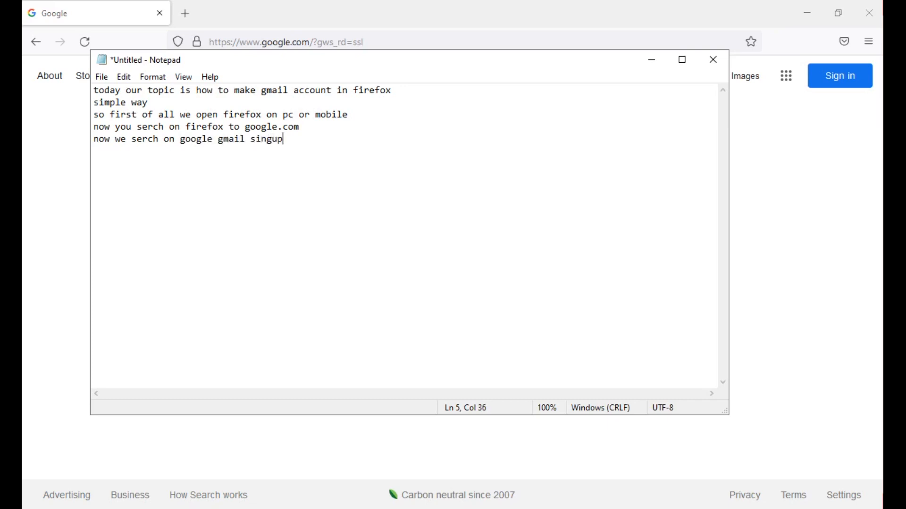
text(,)
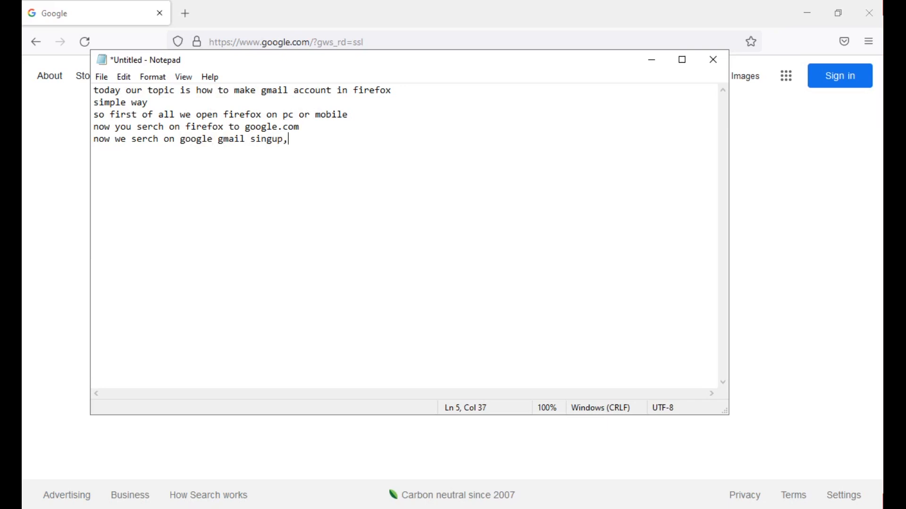
text(or)
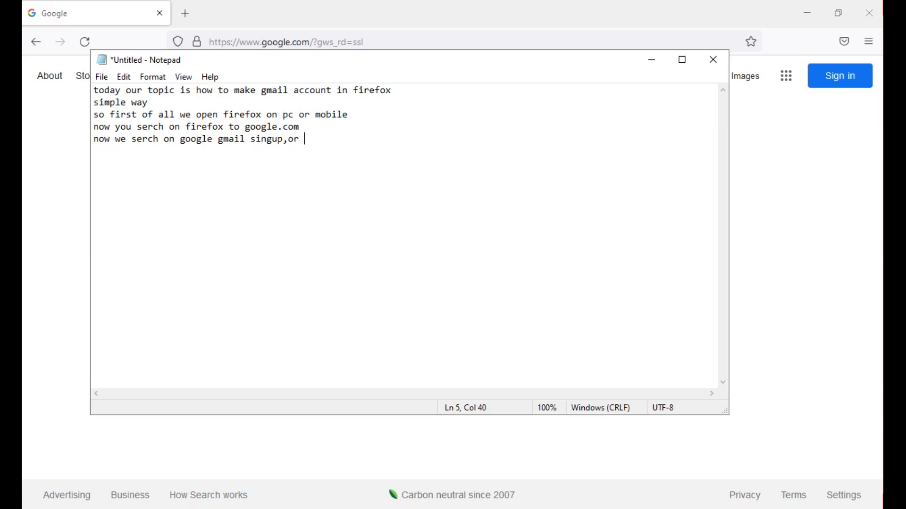
text(creat g)
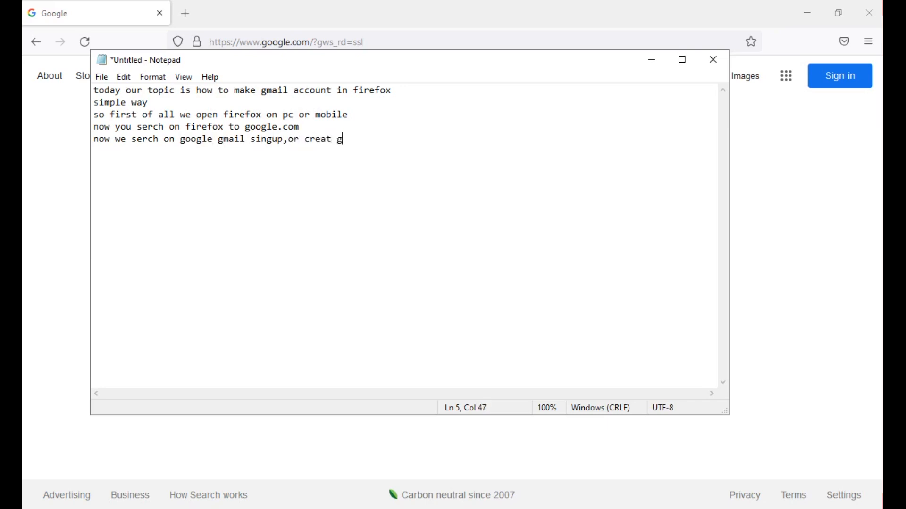
text(mail)
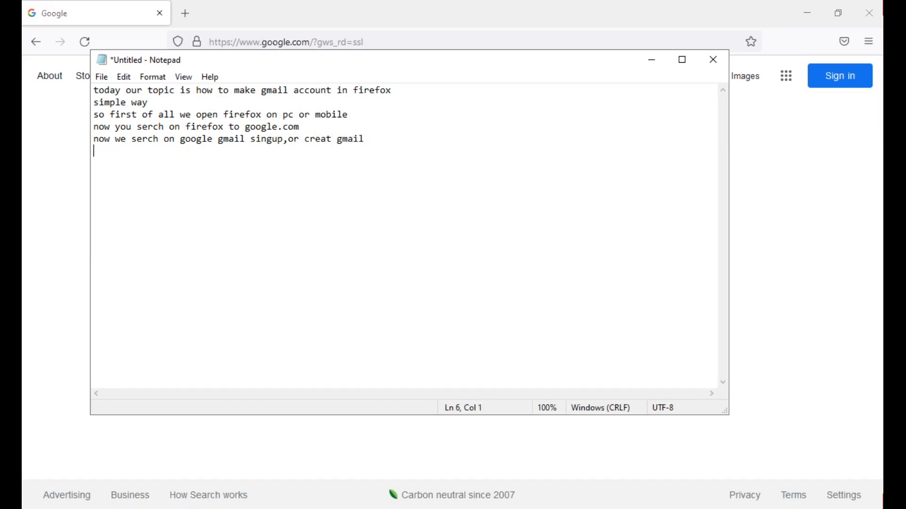
- Note that you can go directly to the gmail site, gmail.com
text(if you)
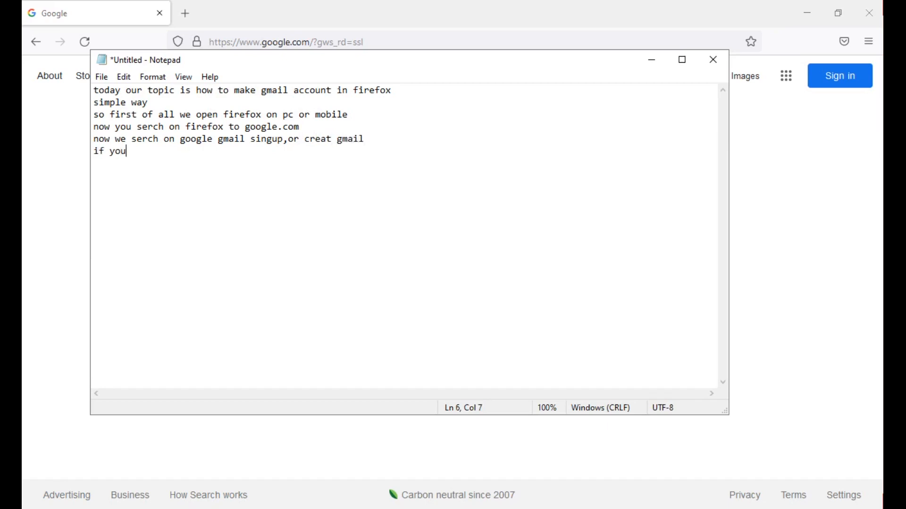
text(open di)
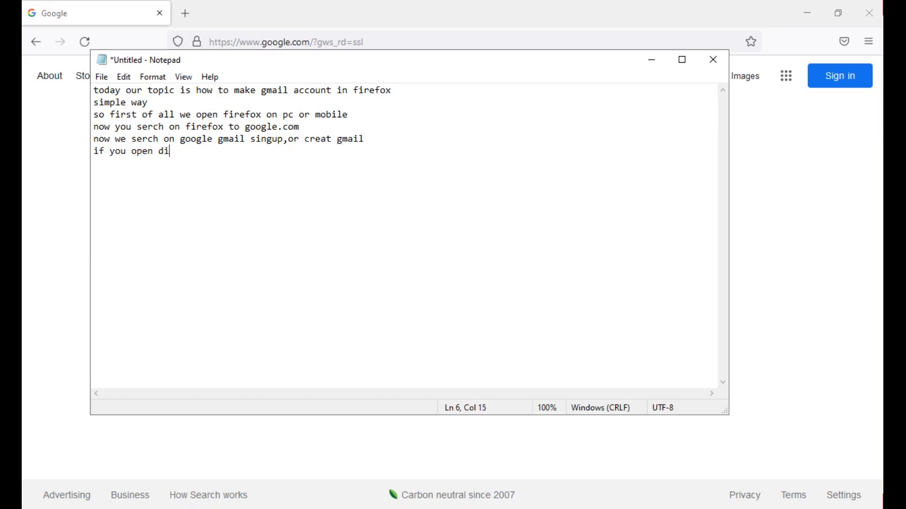
text(rect)
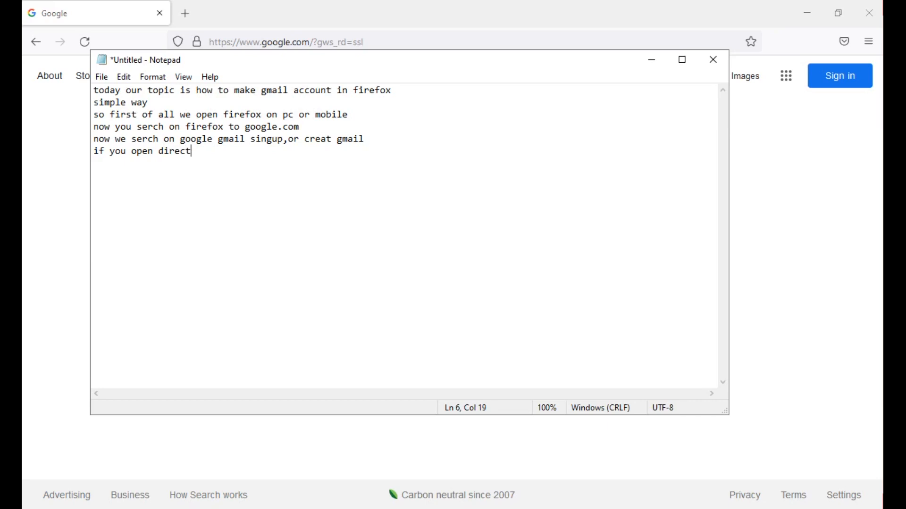
text(ly web page)
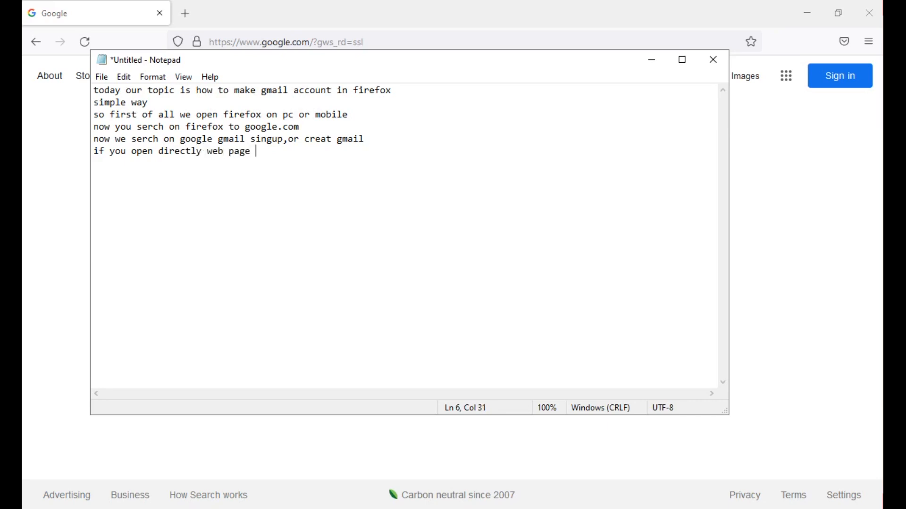
text(of gmai)
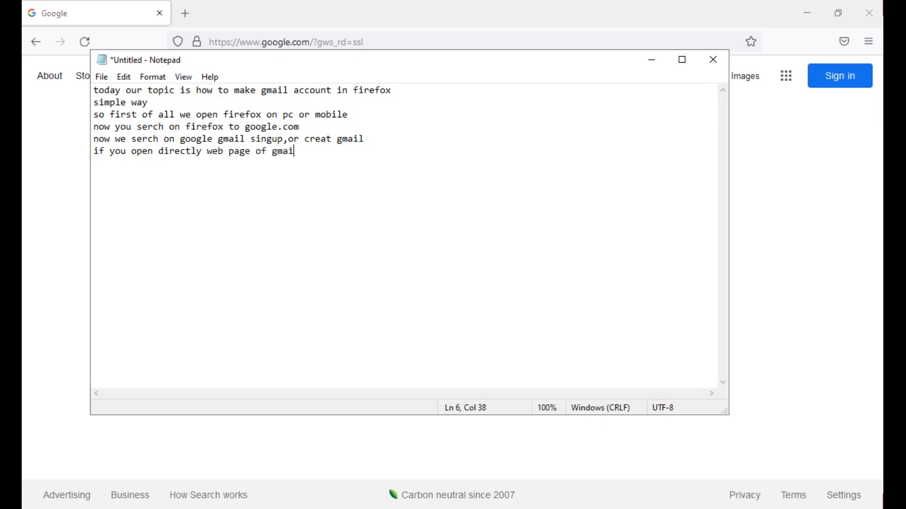
text(" ")
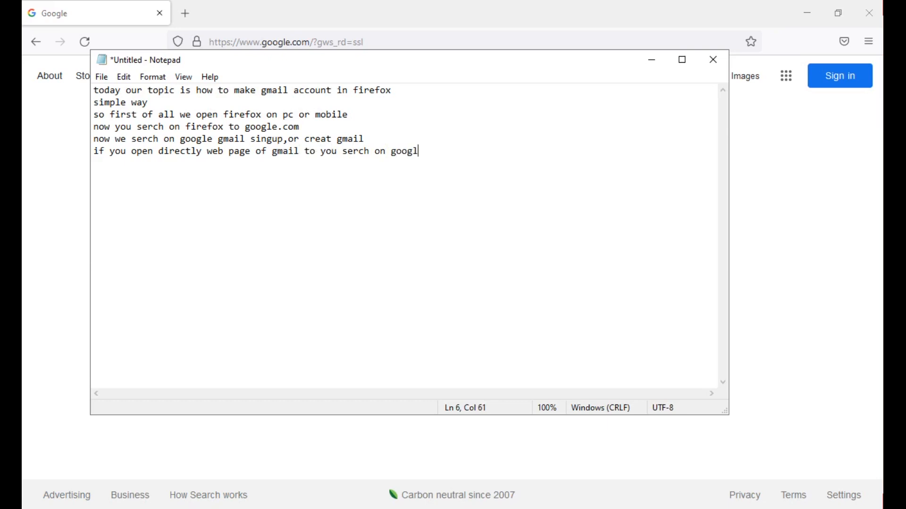
text(e gmail)
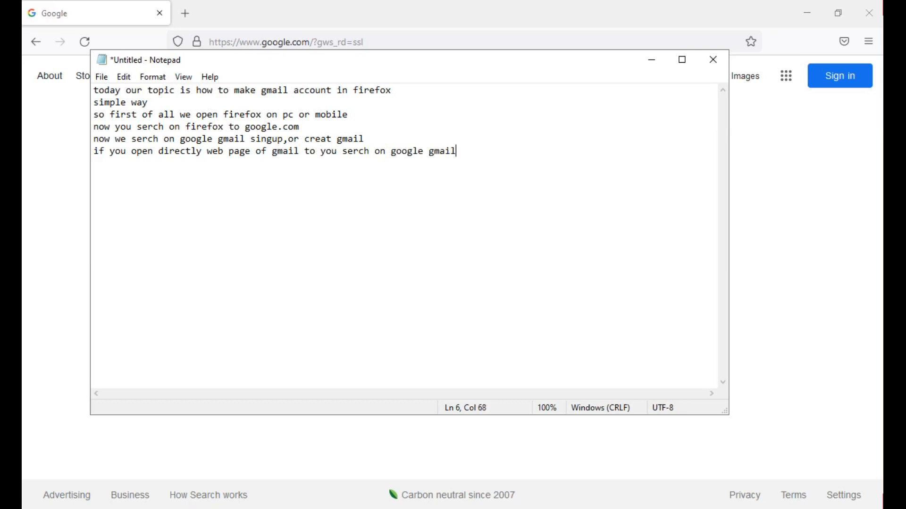
text(.com)
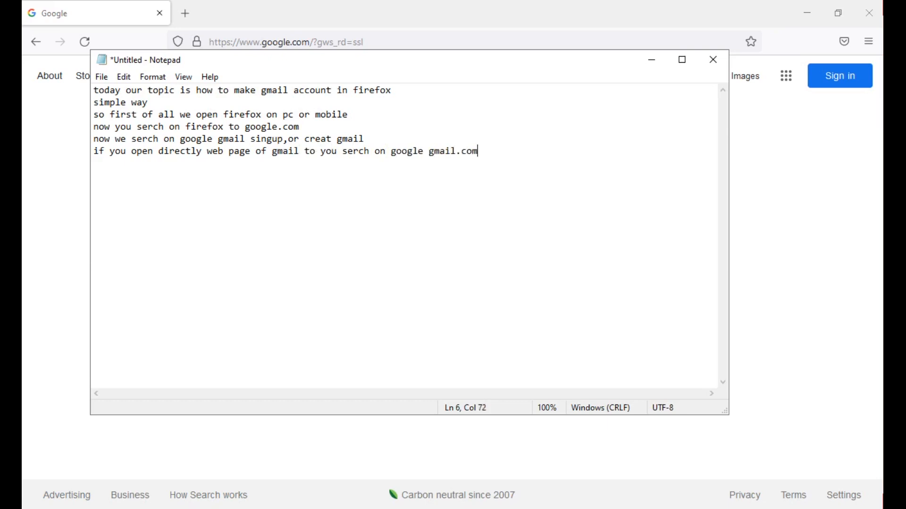
key(Enter)
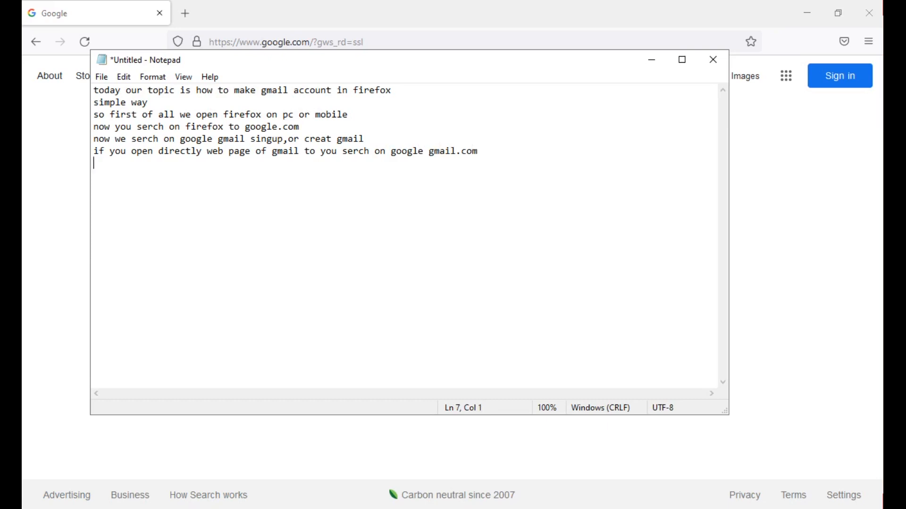
- Finish with the line that we search manually on google for signup gmail account, fixing typos
text(and)
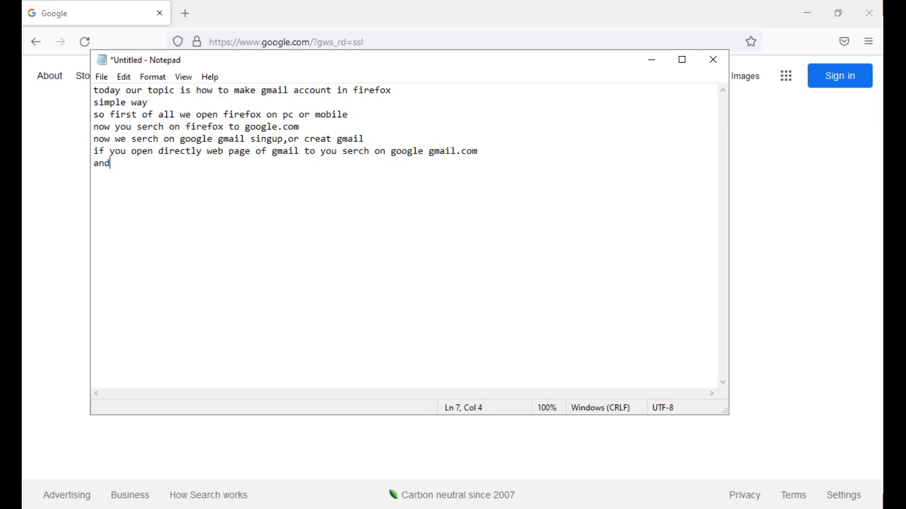
key(BackSpace)
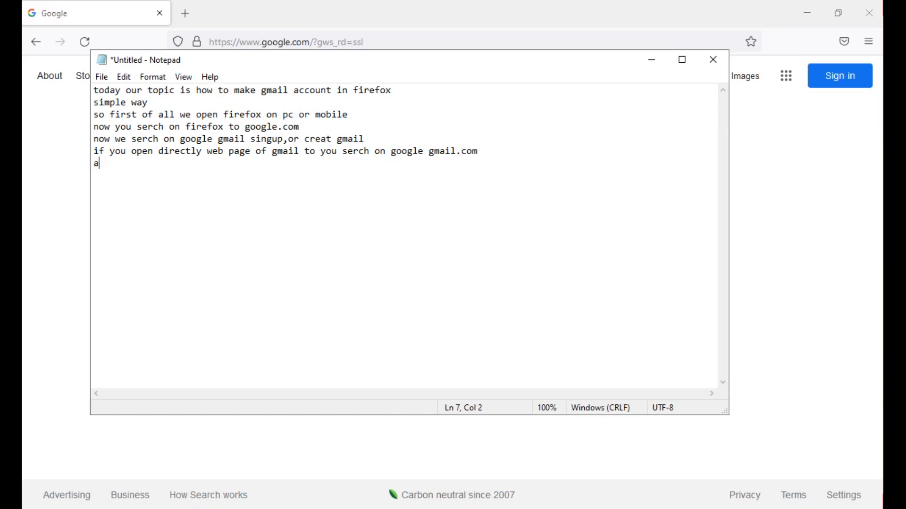
text(uy)
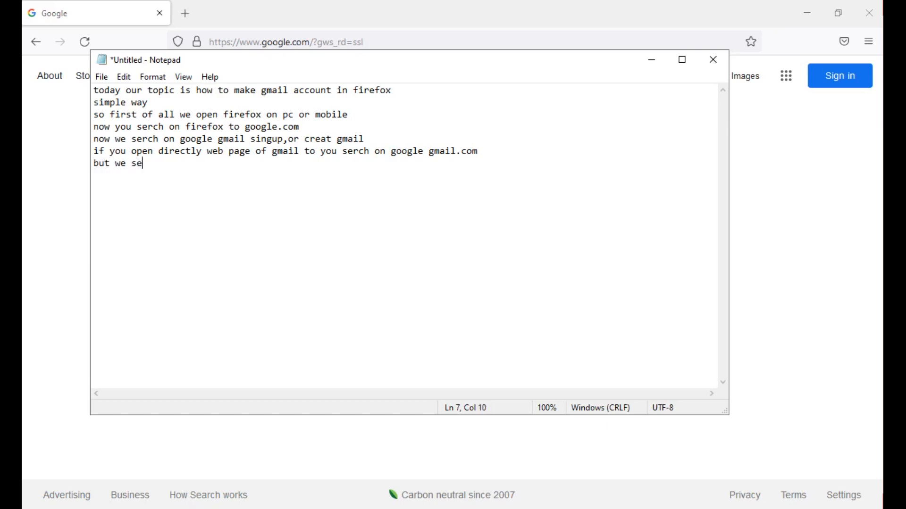
text(rch ma)
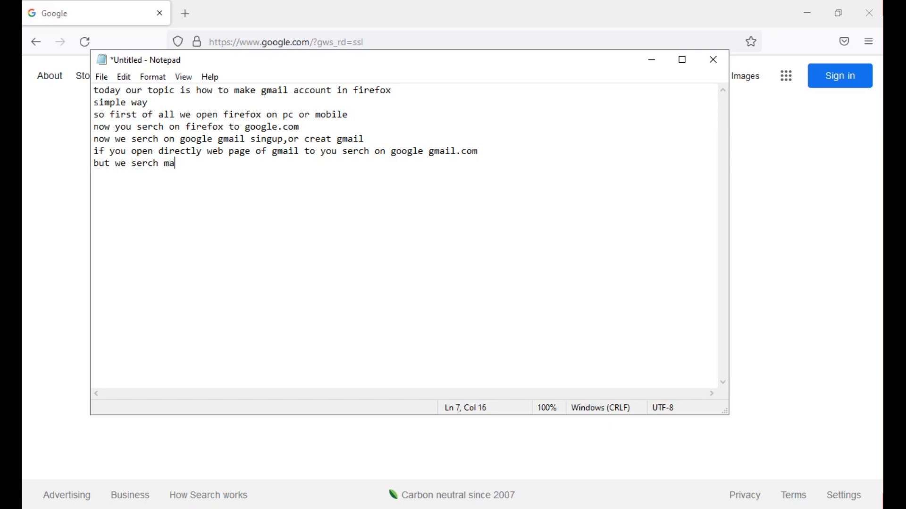
text(u)
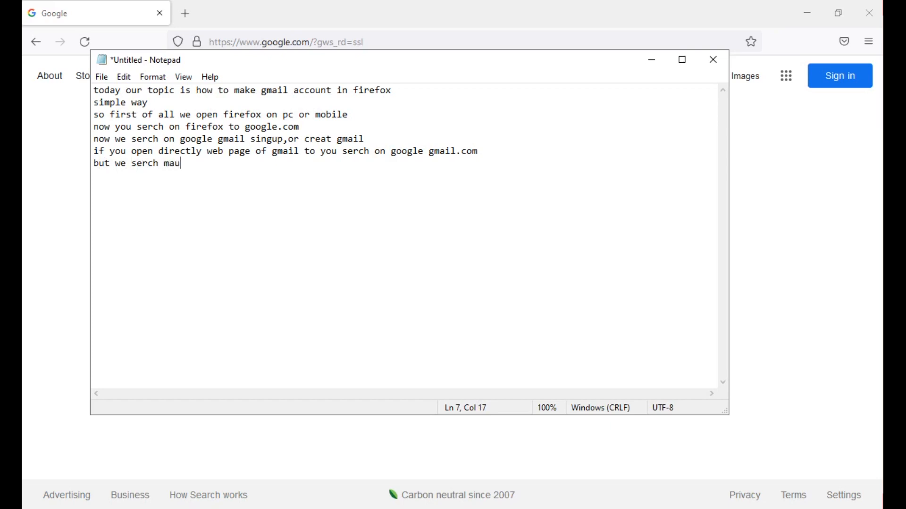
key(Backspace)
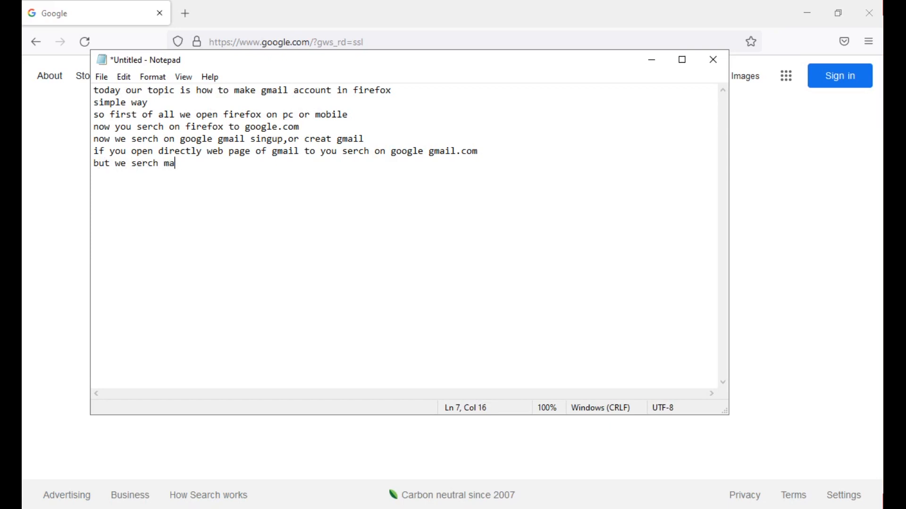
text(nually on g)
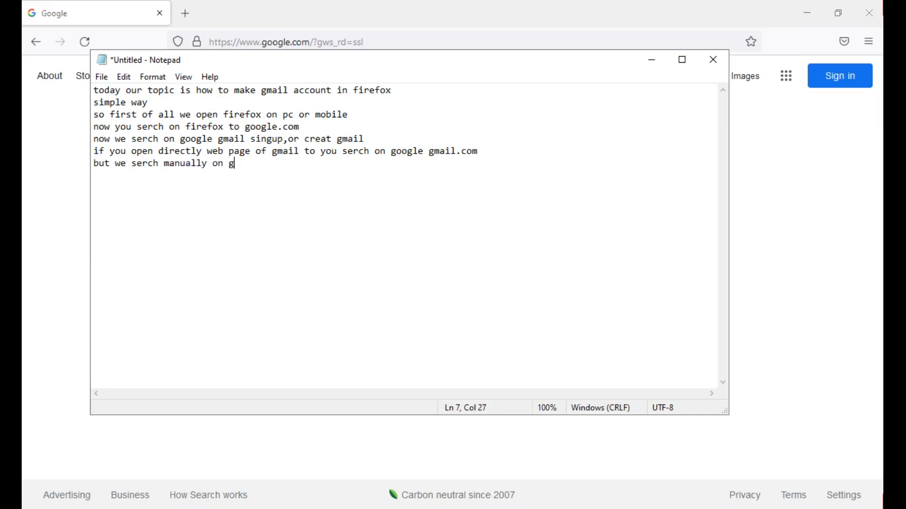
text(oogle s)
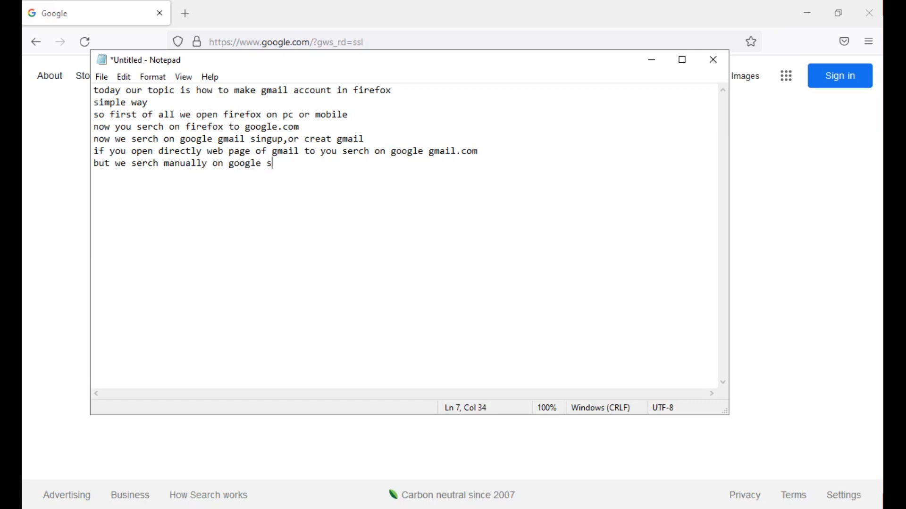
text(ing)
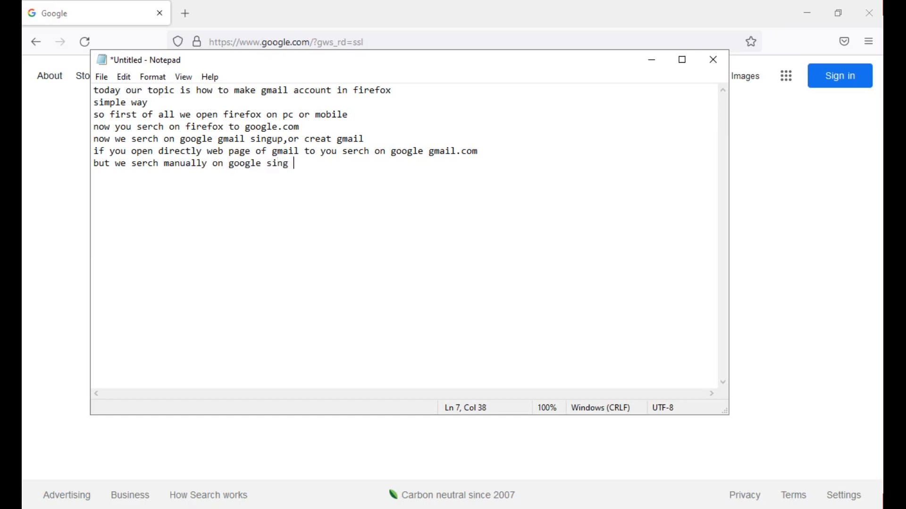
text(up g)
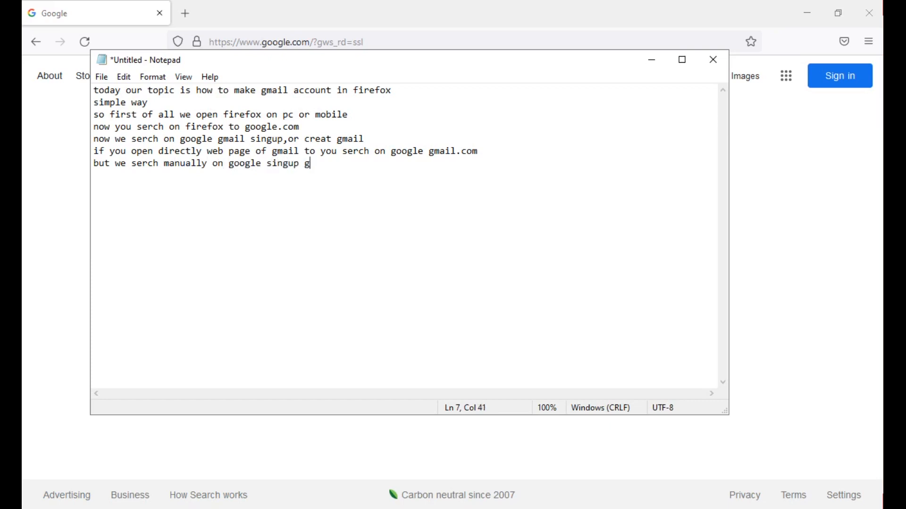
text(maiul)
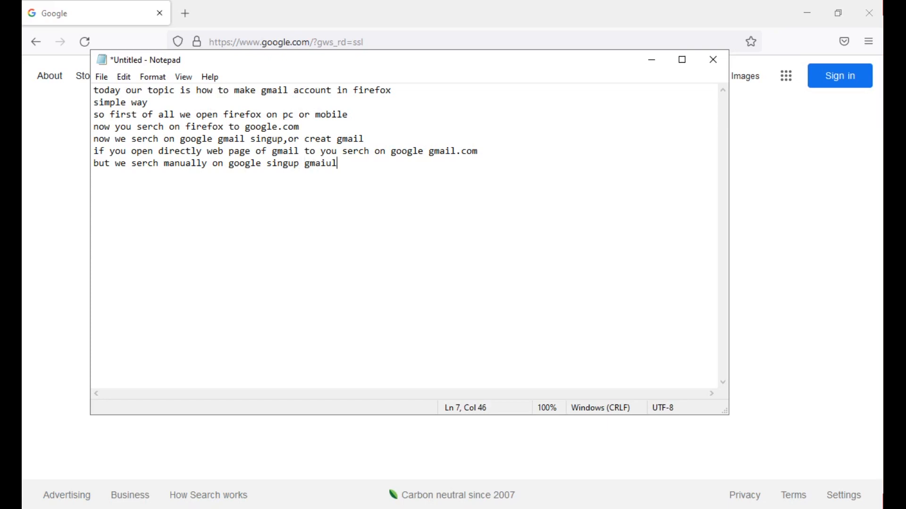
key(Backspace)
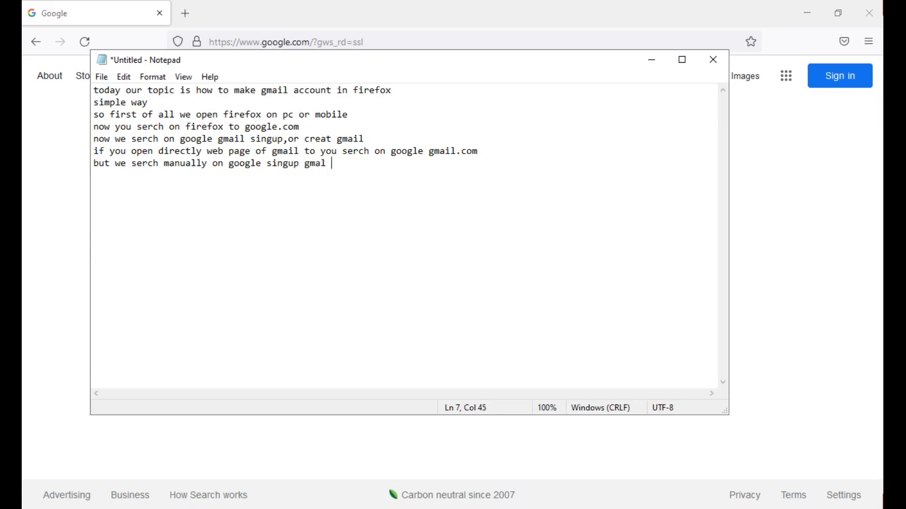
text(account)
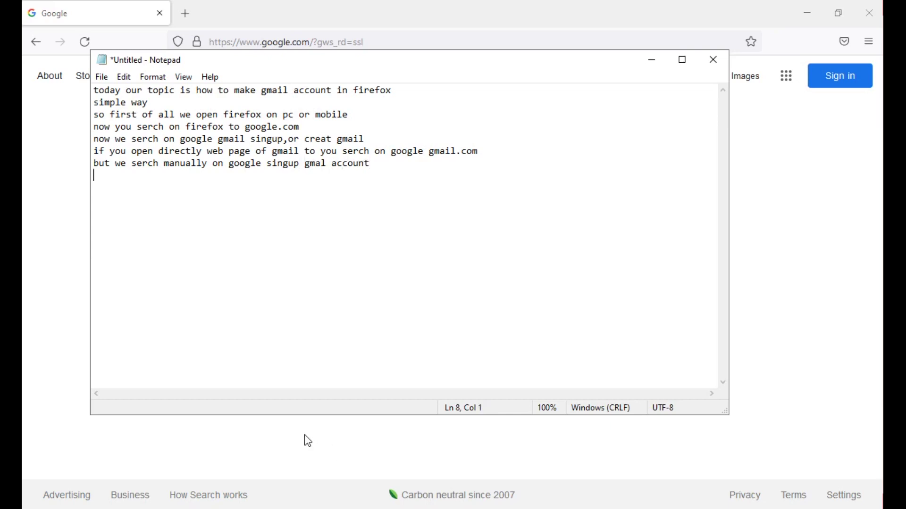
mouse_move(389, 43)
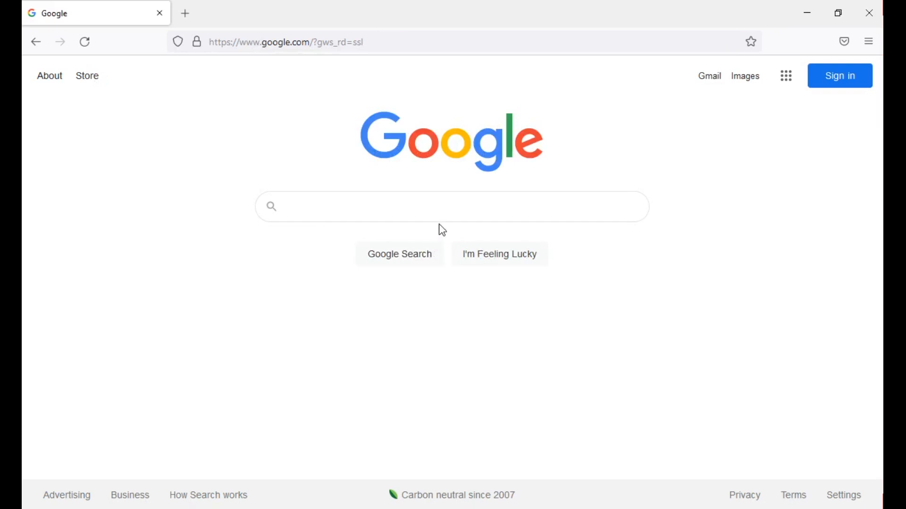
- Enter 'gmail' into the Google search box for the signup search
text(g)
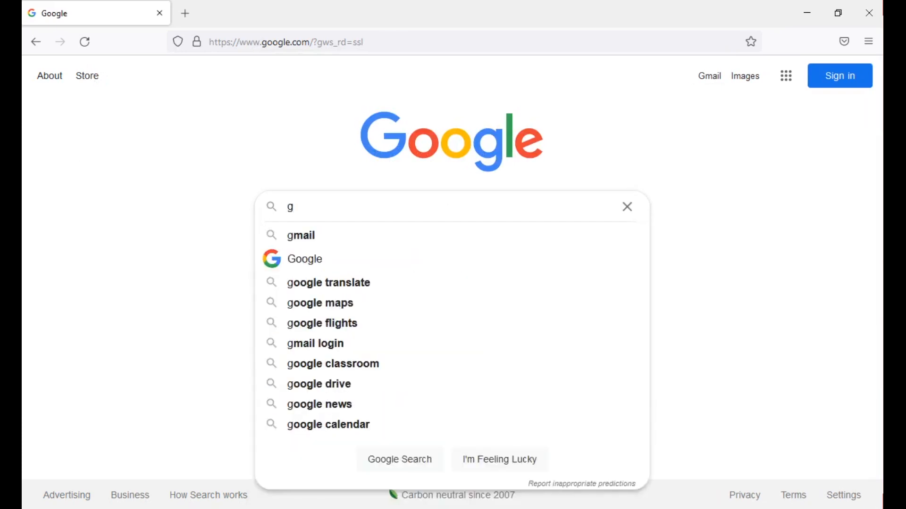
text(mail singup)
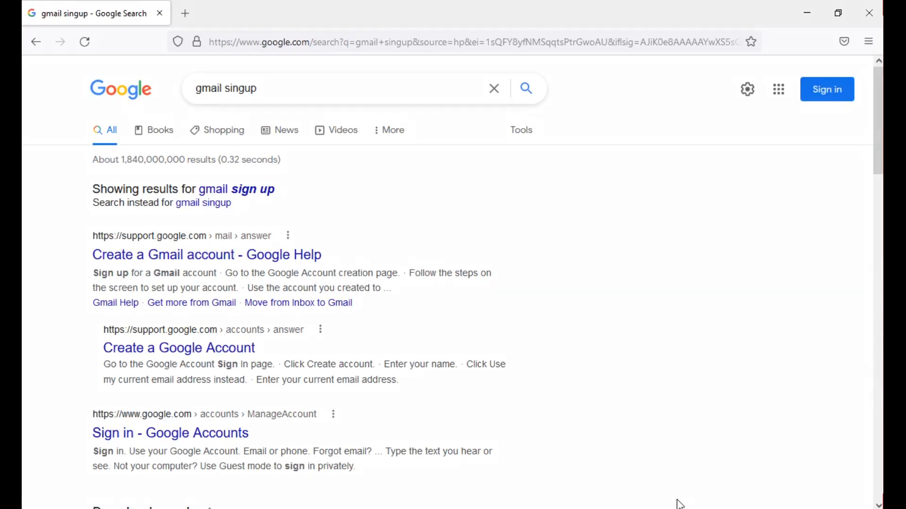
mouse_move(515, 490)
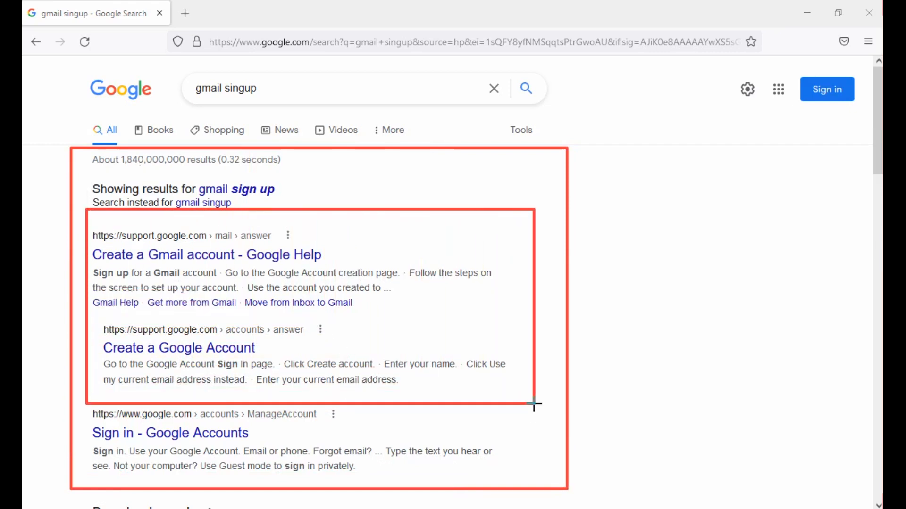
mouse_move(319, 373)
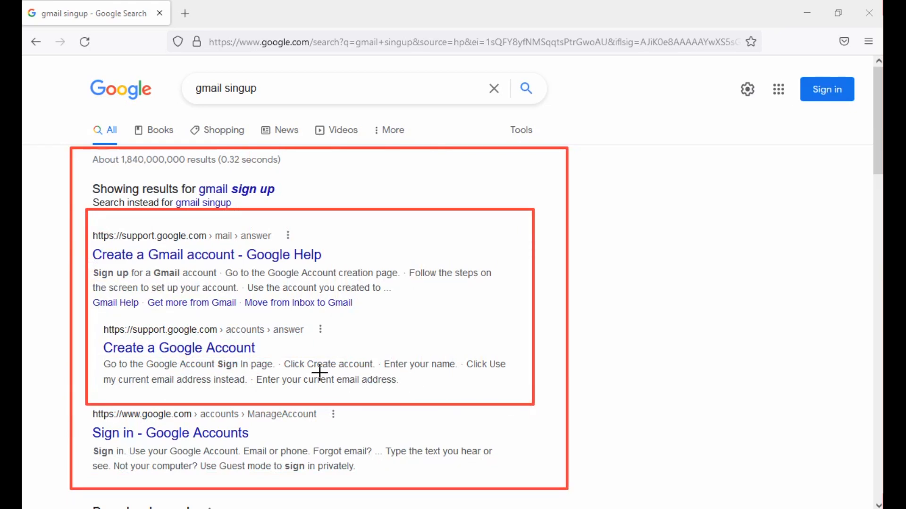
mouse_move(96, 254)
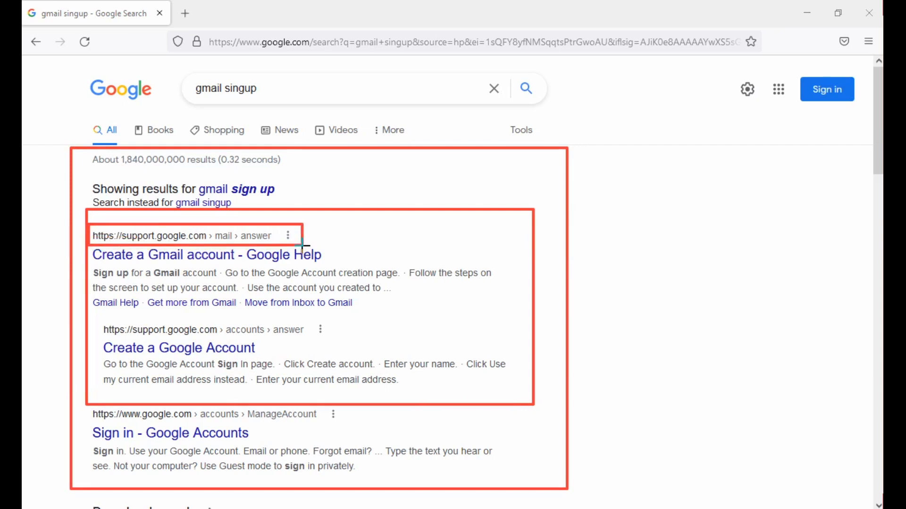
mouse_move(180, 258)
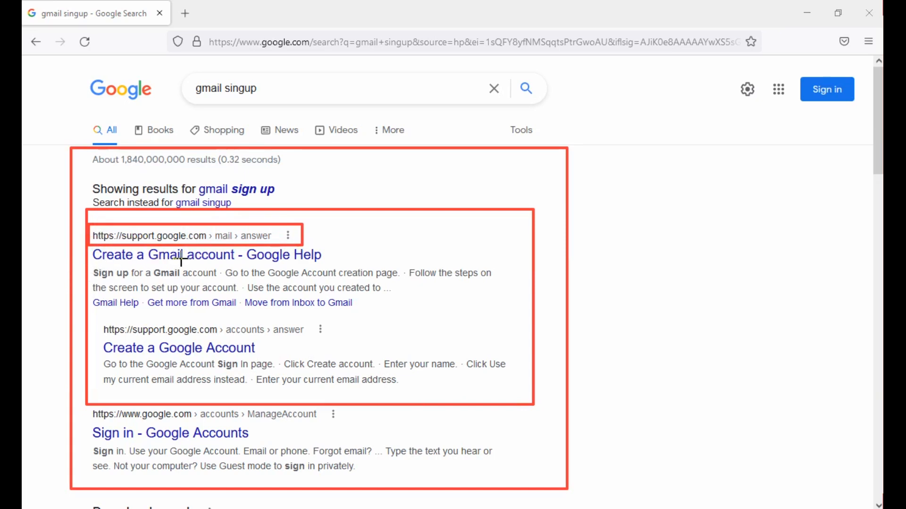
mouse_move(243, 263)
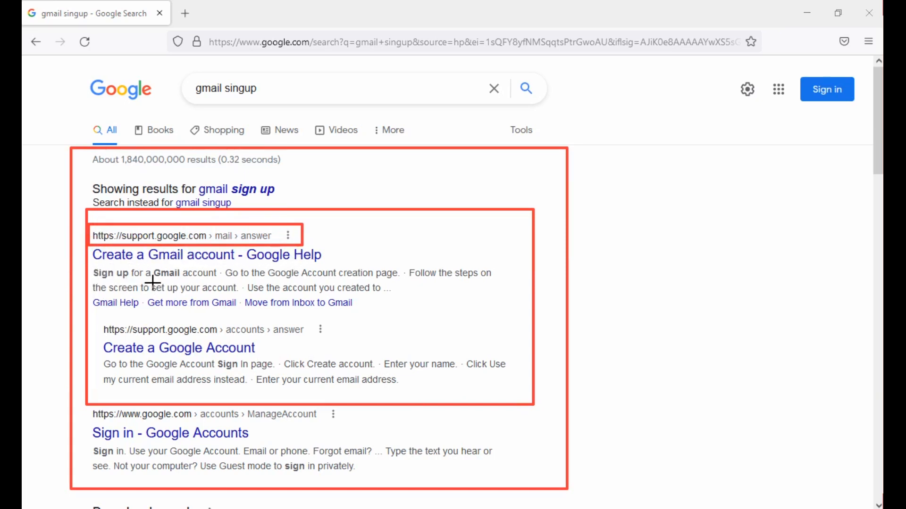
mouse_move(156, 275)
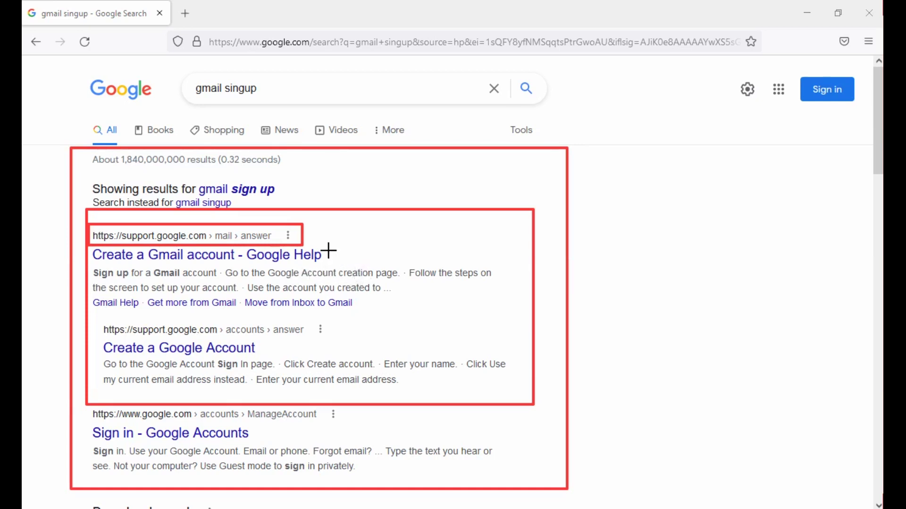
mouse_move(158, 295)
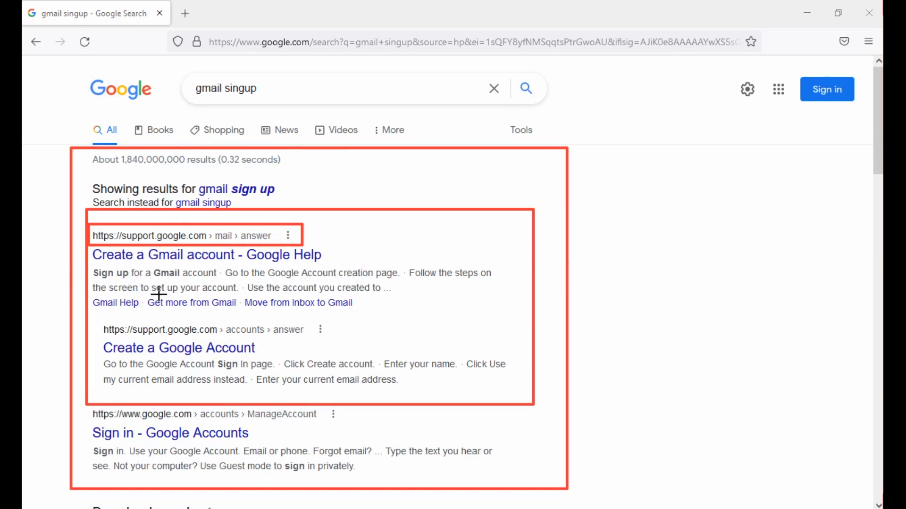
mouse_move(247, 278)
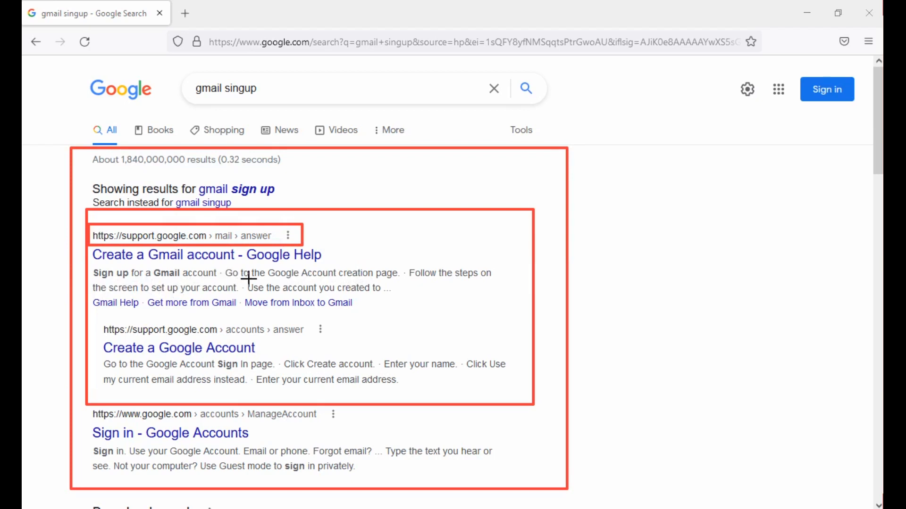
mouse_move(374, 317)
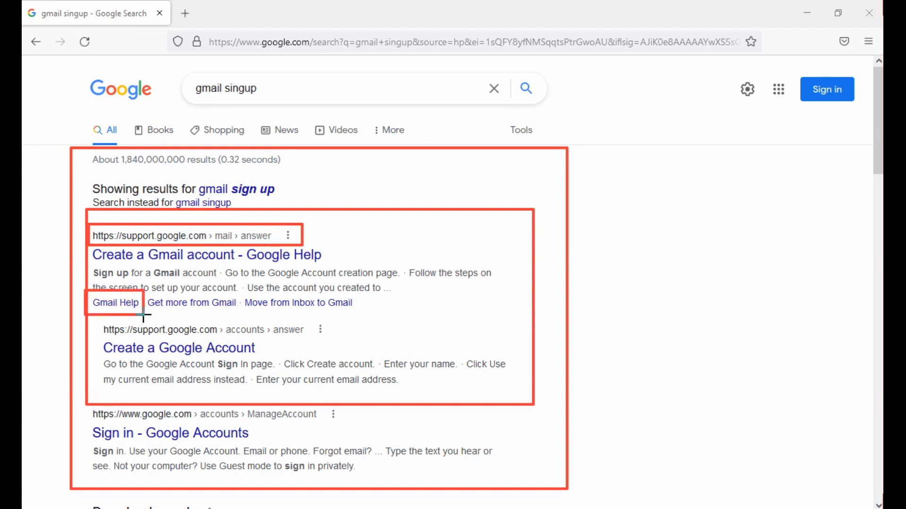
mouse_move(147, 295)
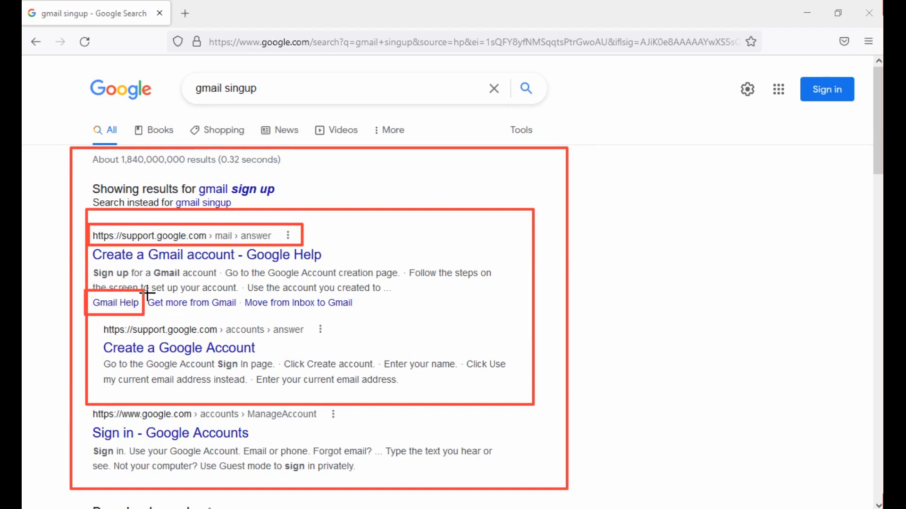
mouse_move(95, 319)
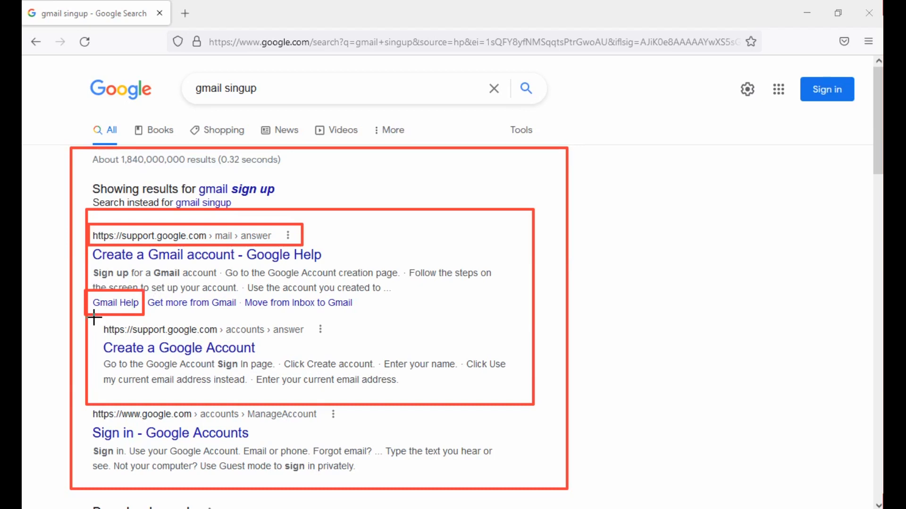
mouse_move(476, 494)
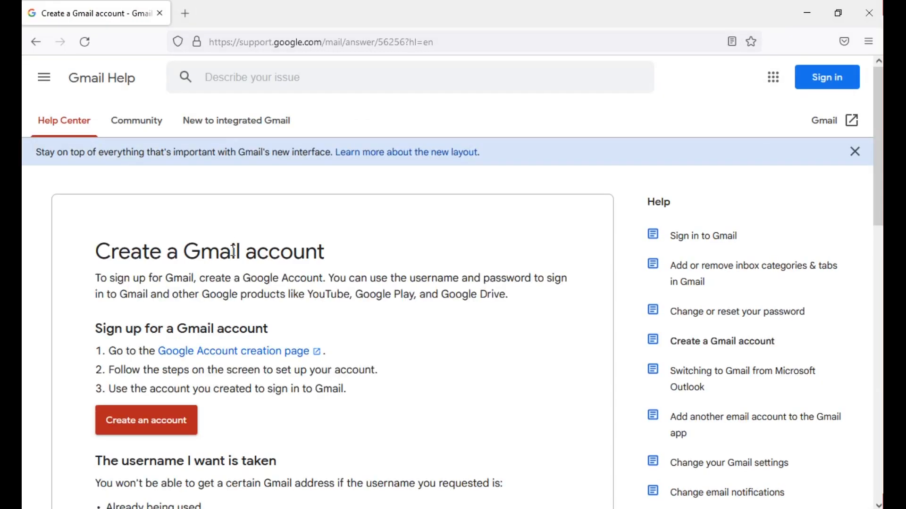
mouse_move(131, 353)
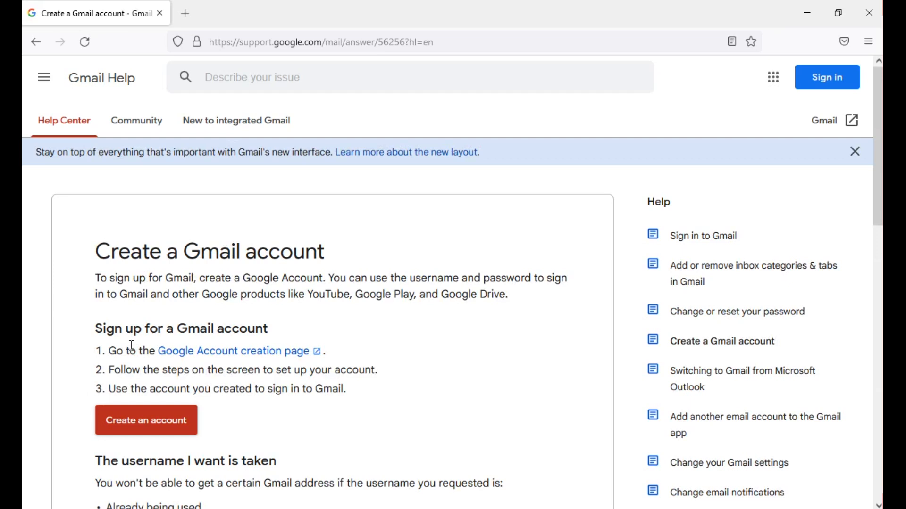
mouse_move(219, 291)
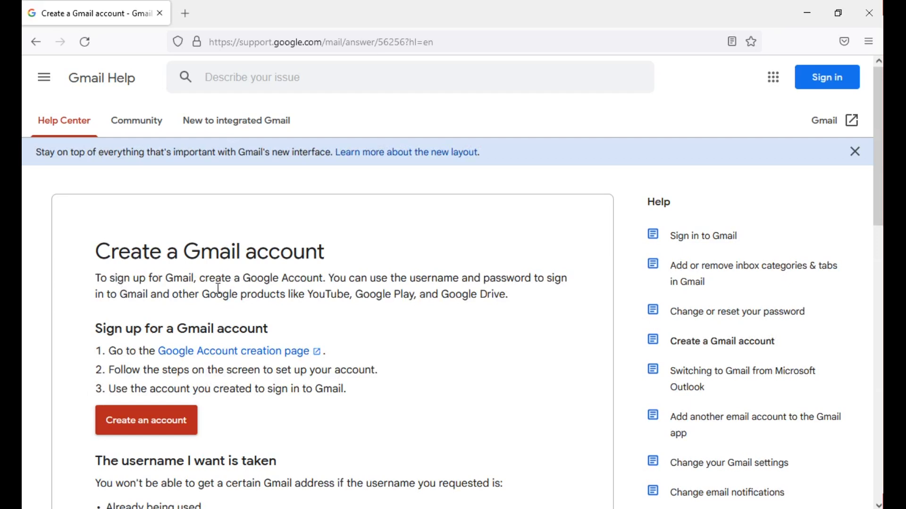
mouse_move(205, 289)
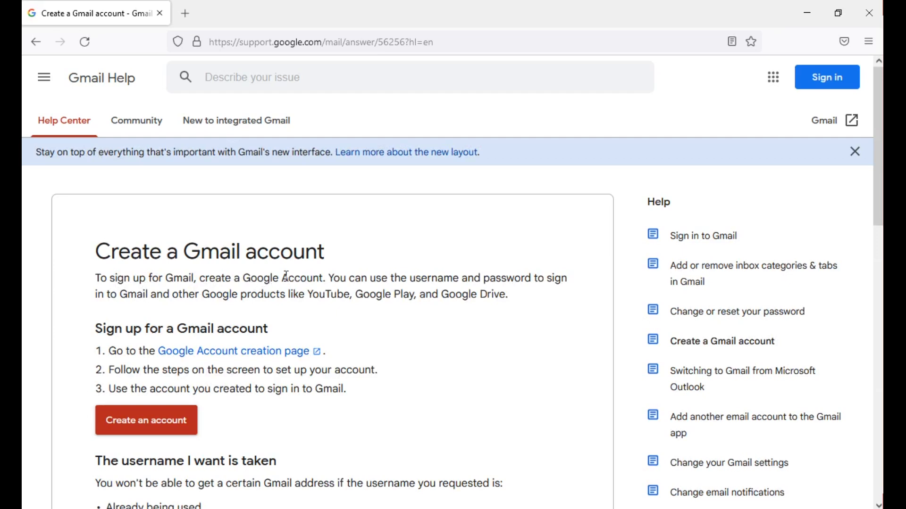
mouse_move(405, 278)
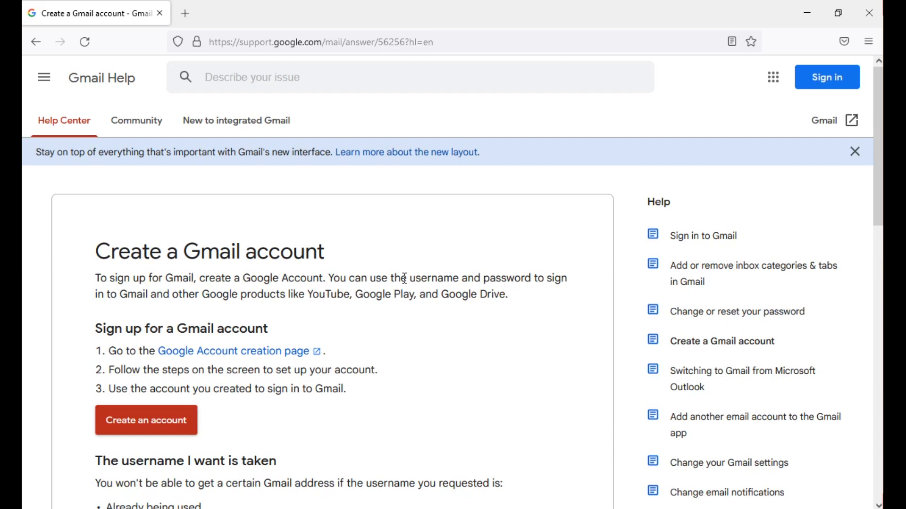
mouse_move(206, 319)
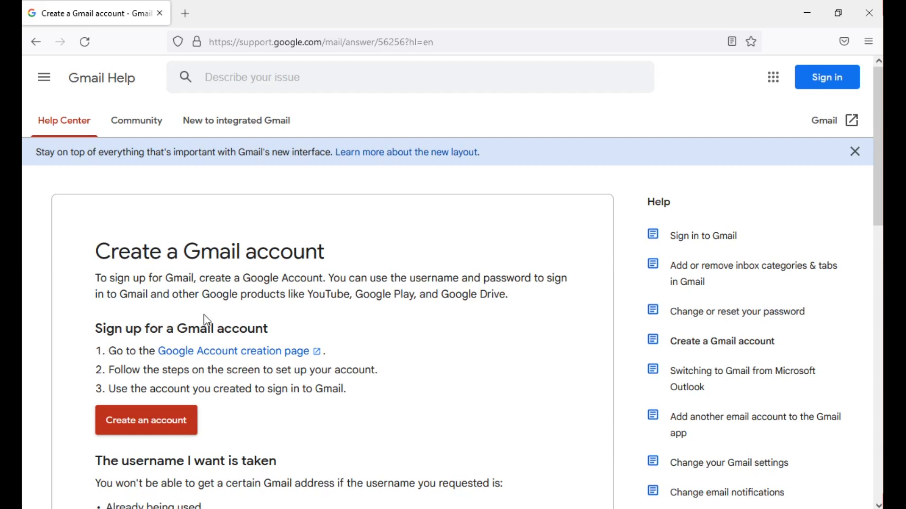
mouse_move(262, 327)
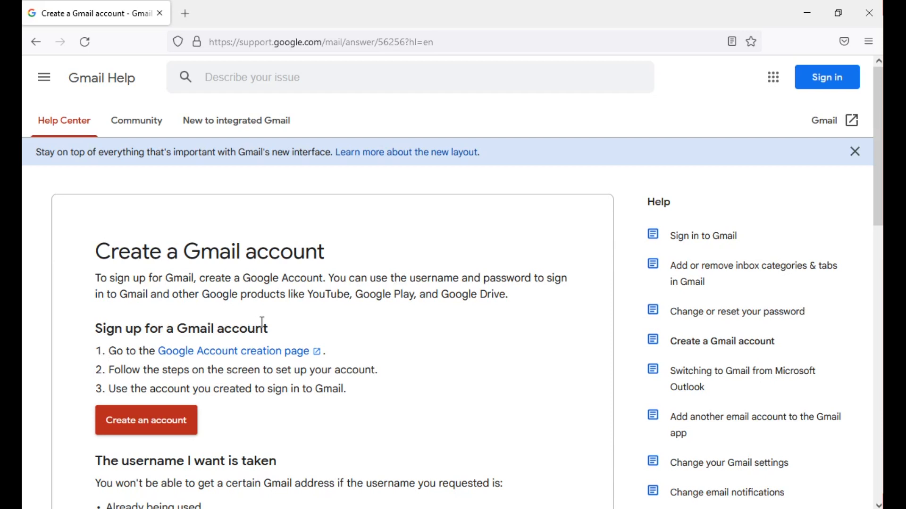
mouse_move(264, 325)
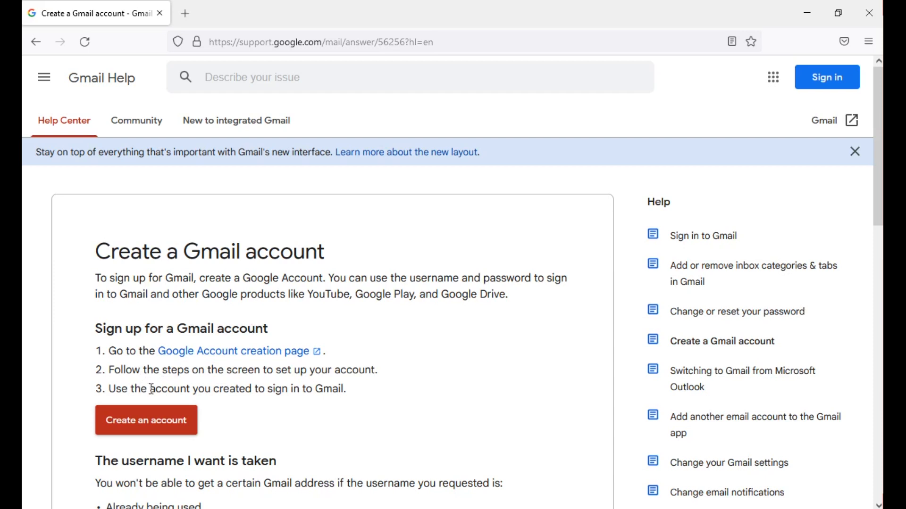
mouse_move(290, 411)
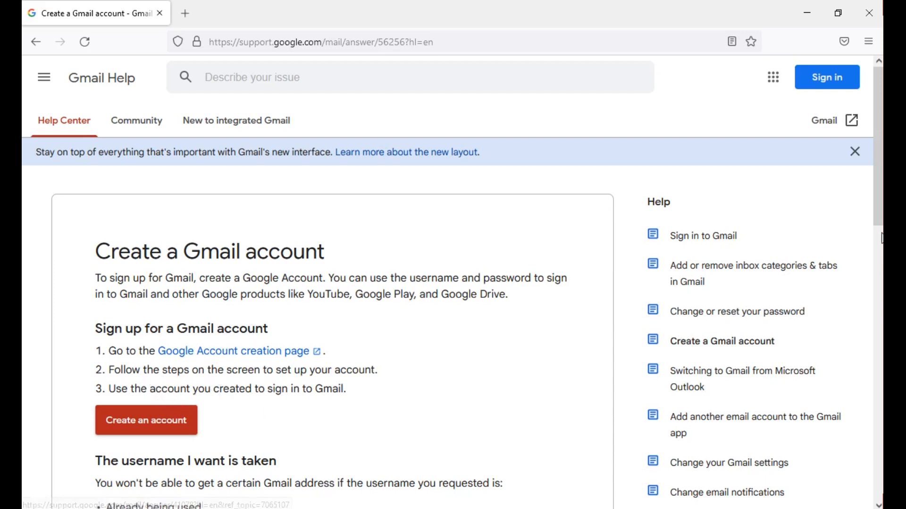
scroll(down, 3)
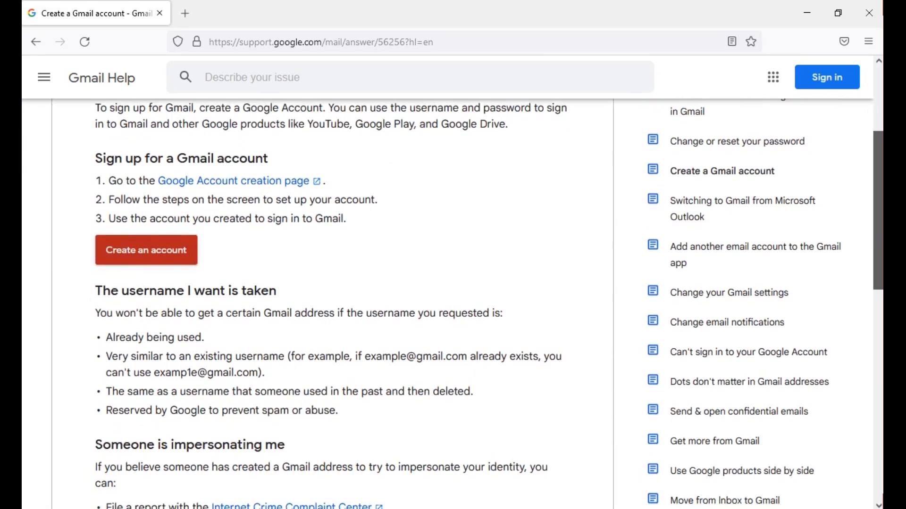
scroll(down, 3)
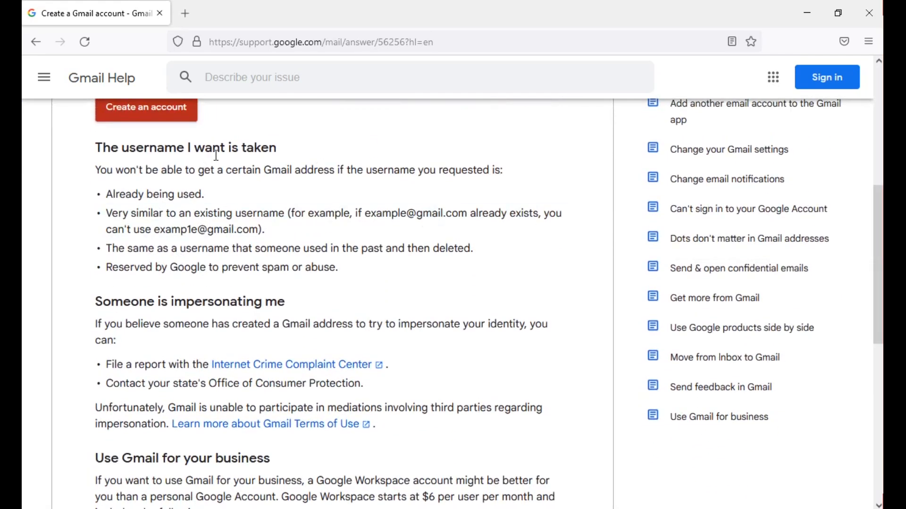
mouse_move(111, 164)
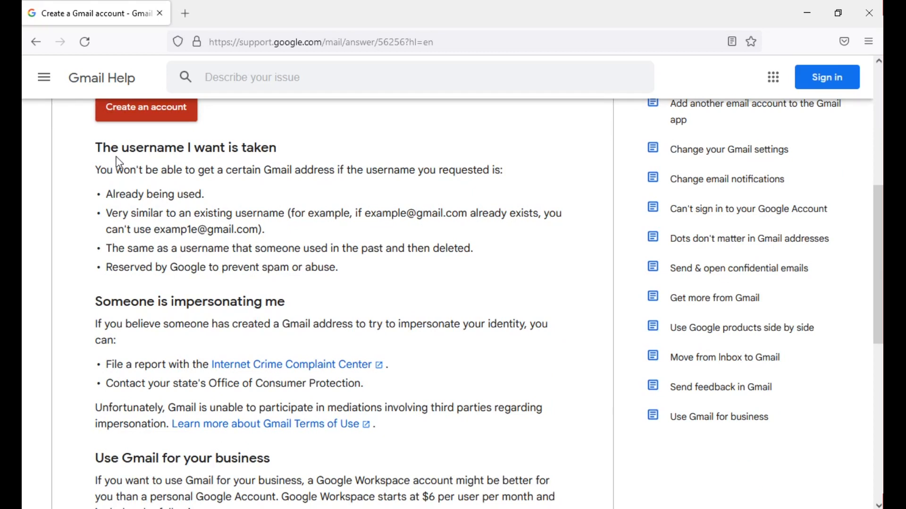
mouse_move(125, 168)
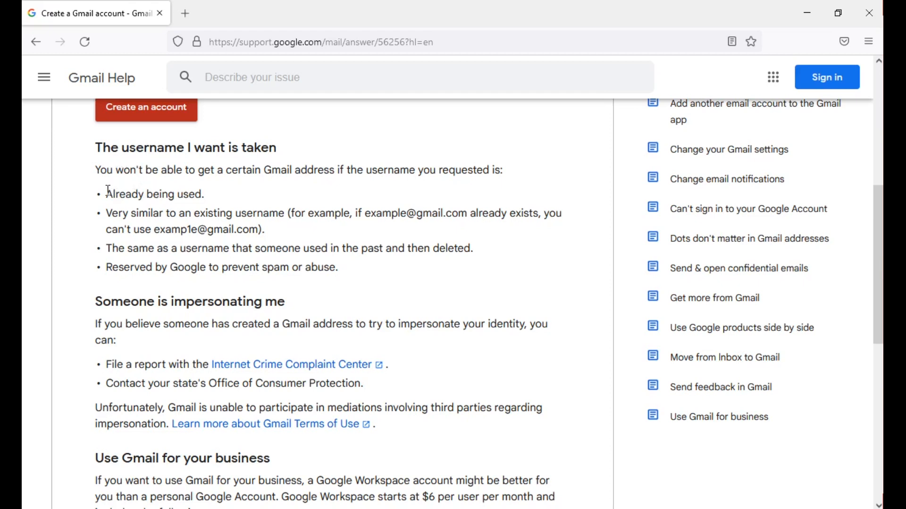
mouse_move(79, 186)
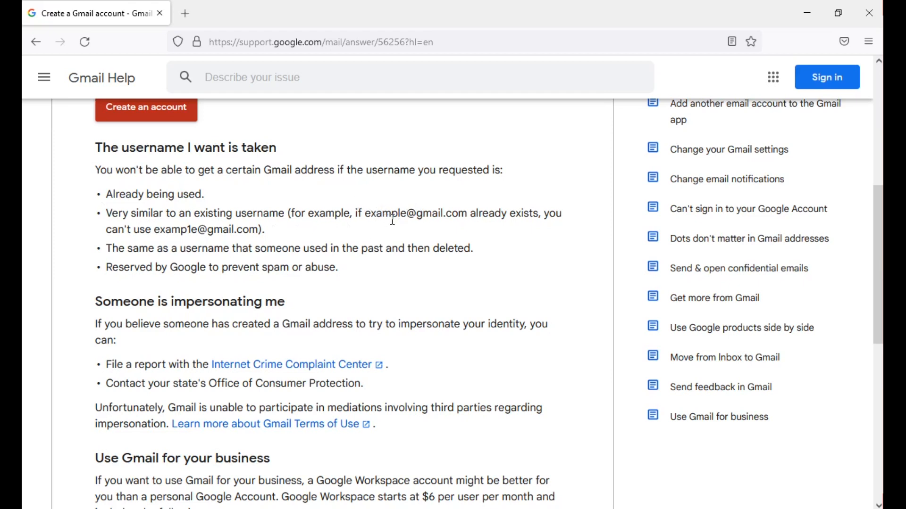
mouse_move(406, 213)
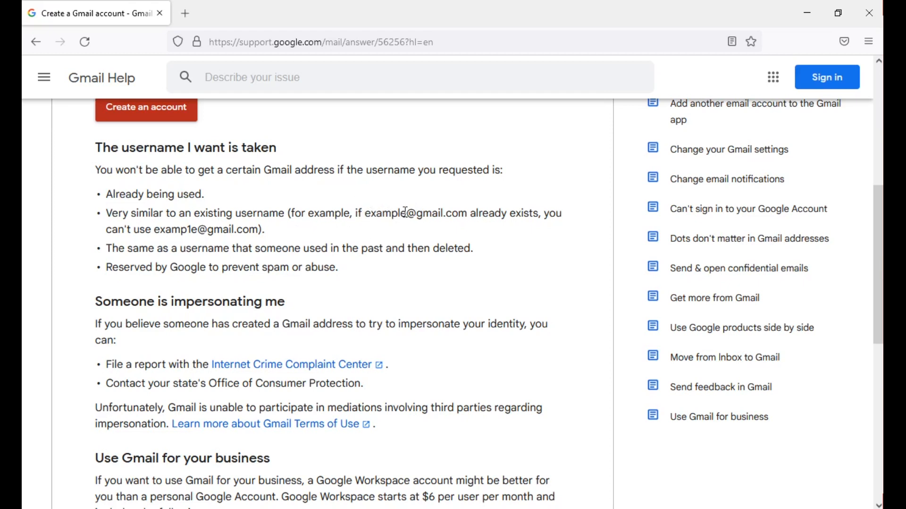
mouse_move(428, 230)
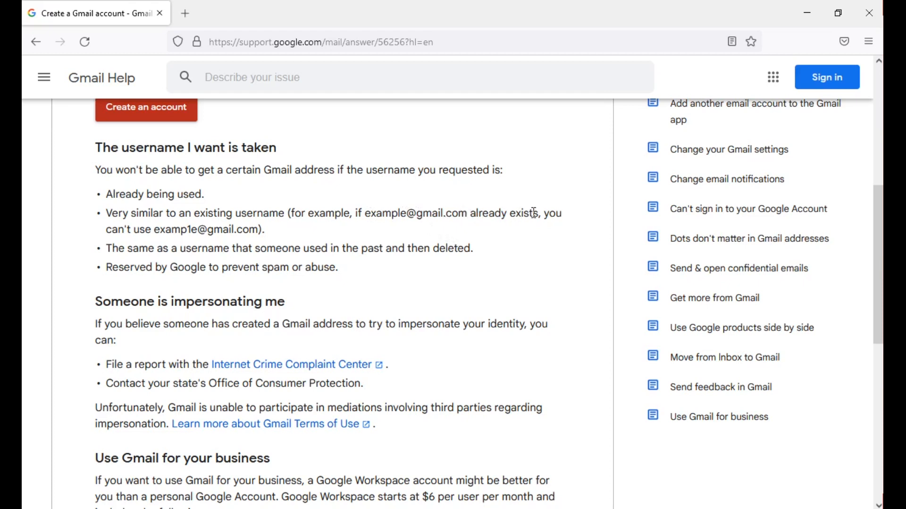
mouse_move(153, 232)
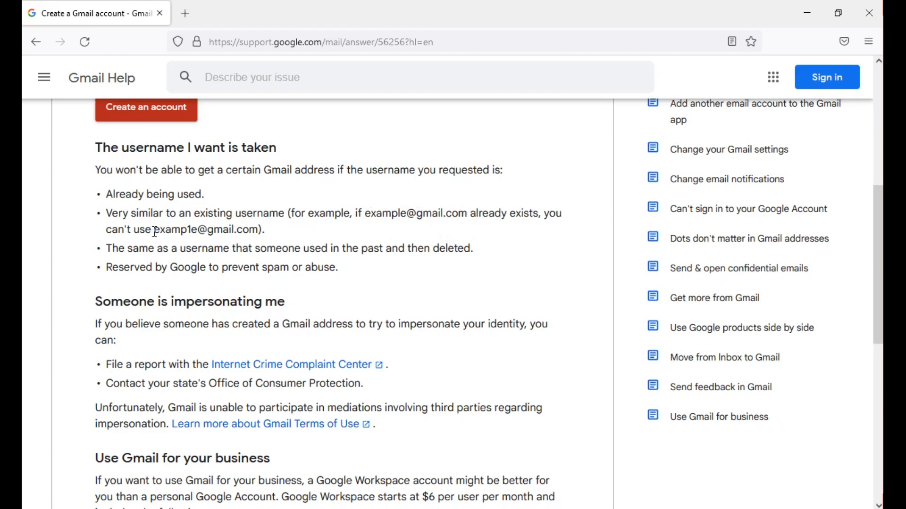
mouse_move(218, 234)
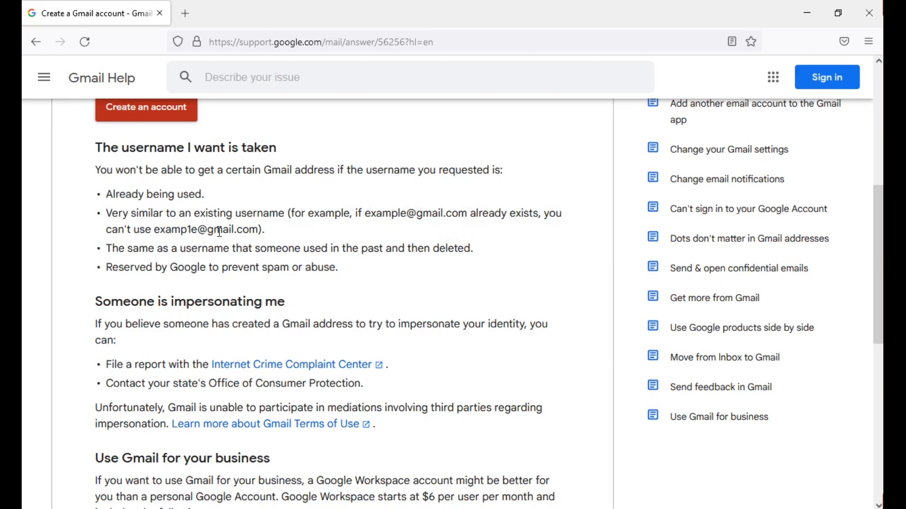
mouse_move(121, 246)
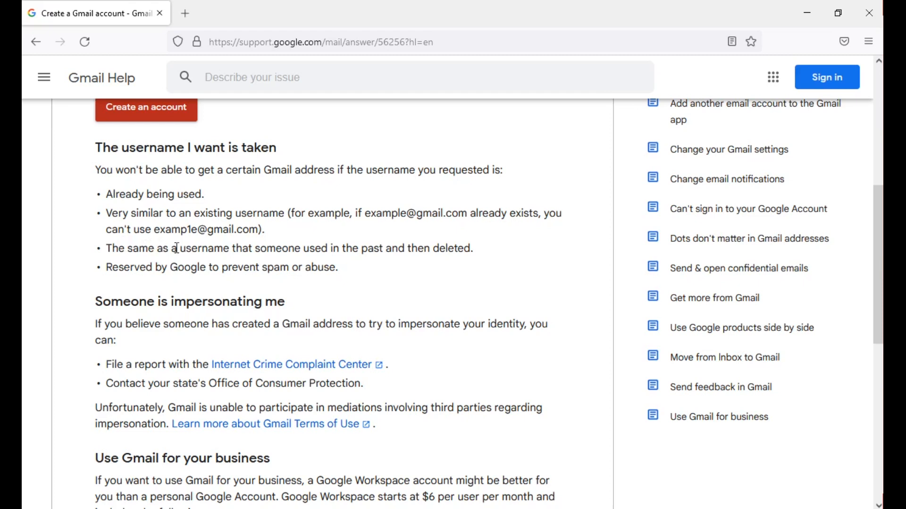
mouse_move(267, 232)
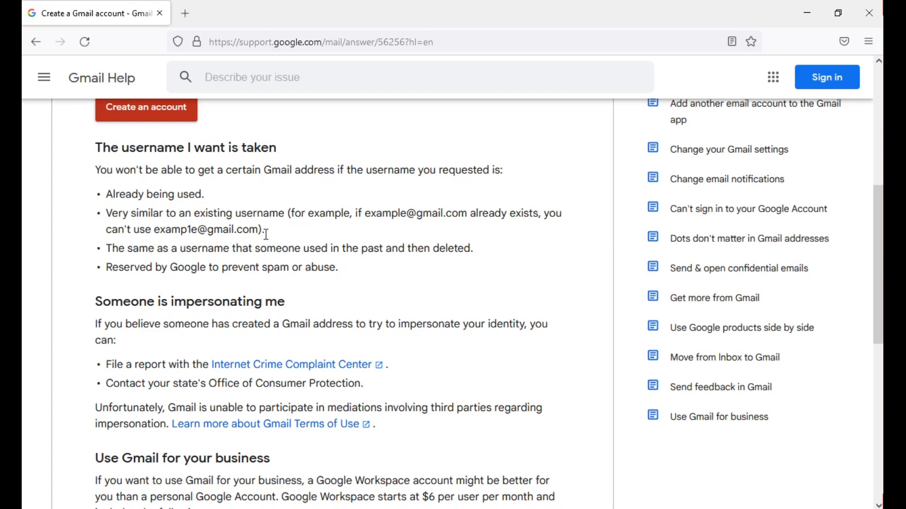
mouse_move(268, 241)
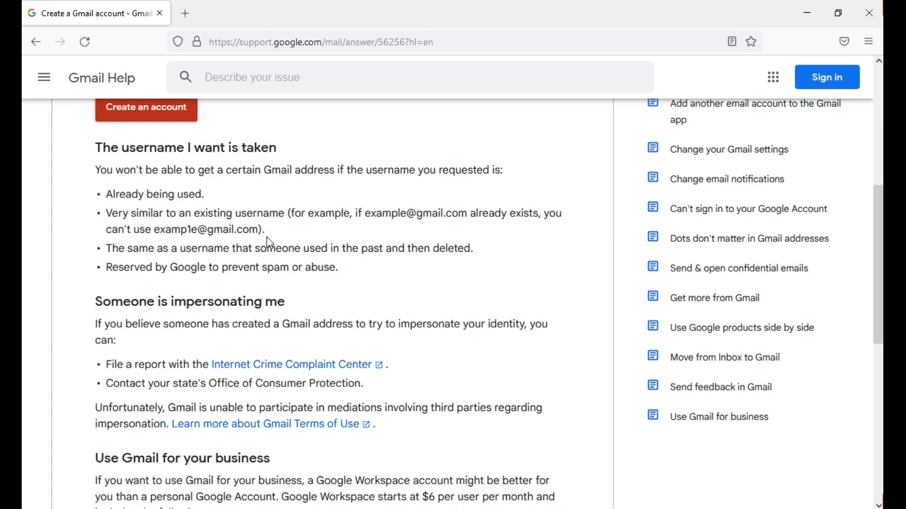
mouse_move(258, 243)
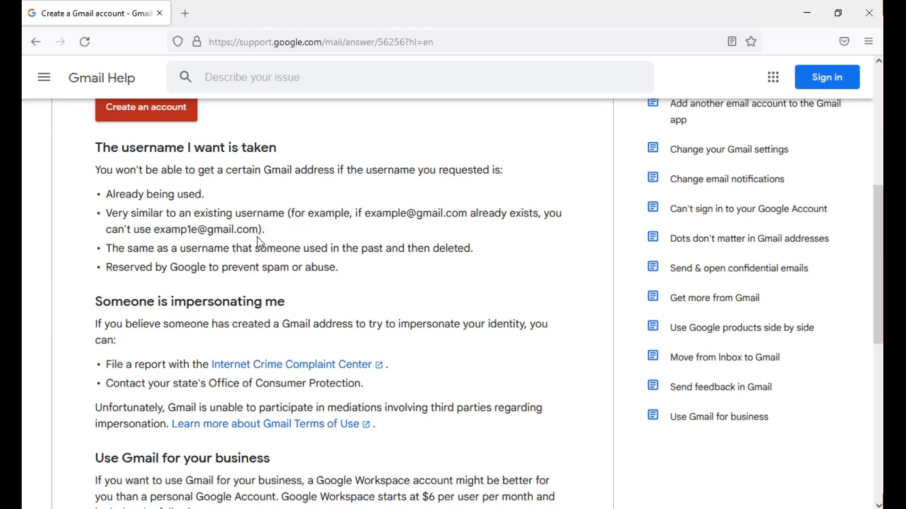
mouse_move(278, 255)
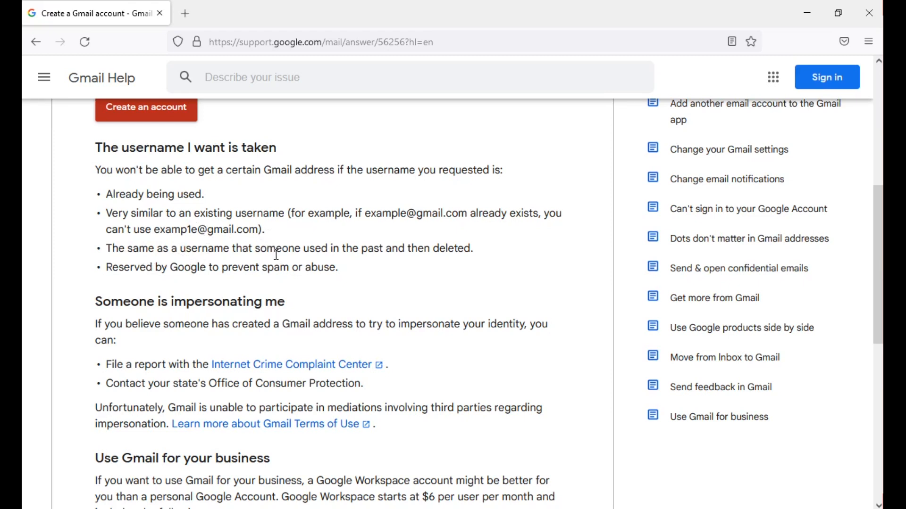
mouse_move(304, 268)
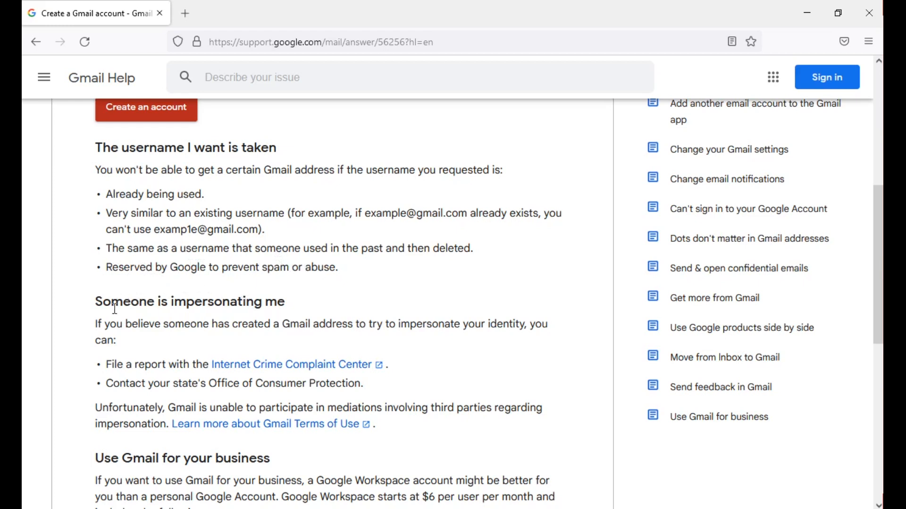
mouse_move(138, 324)
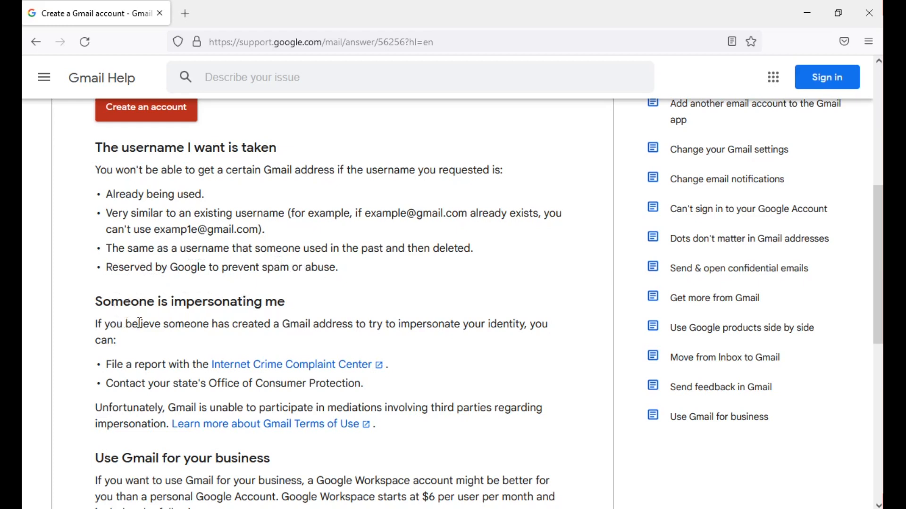
mouse_move(272, 330)
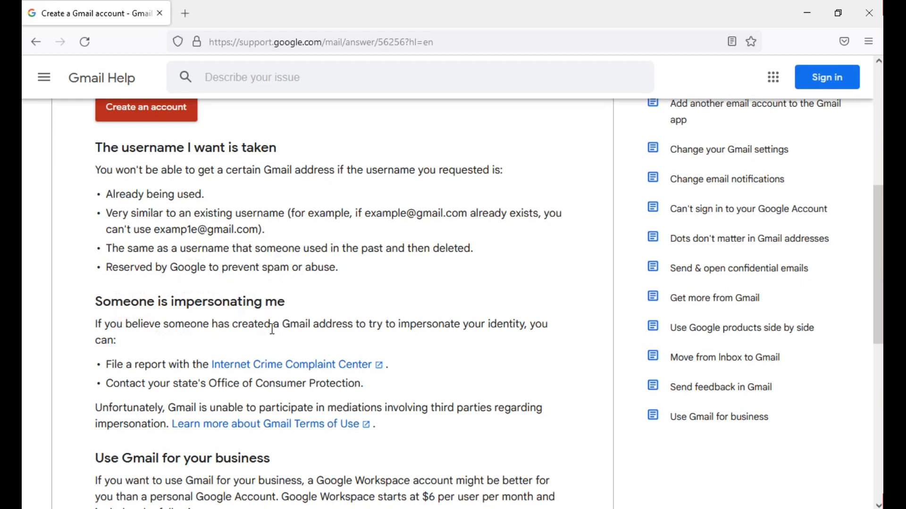
mouse_move(379, 339)
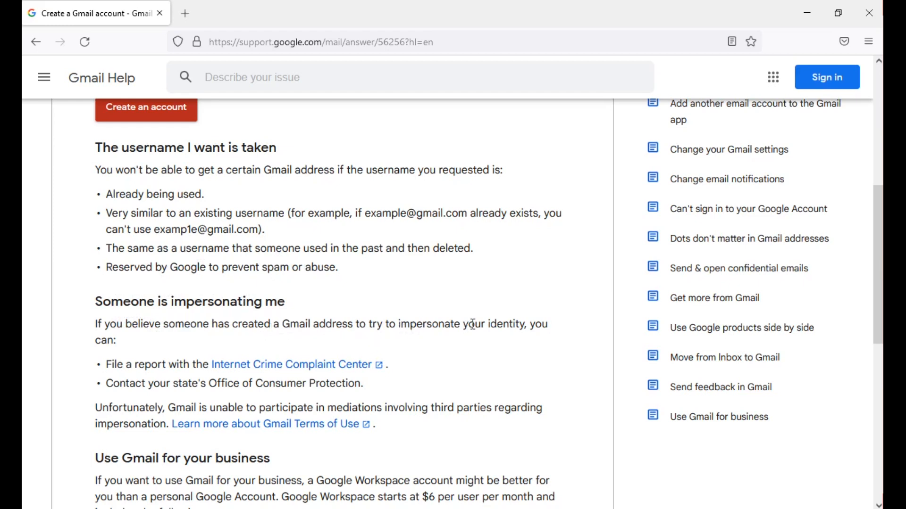
mouse_move(65, 319)
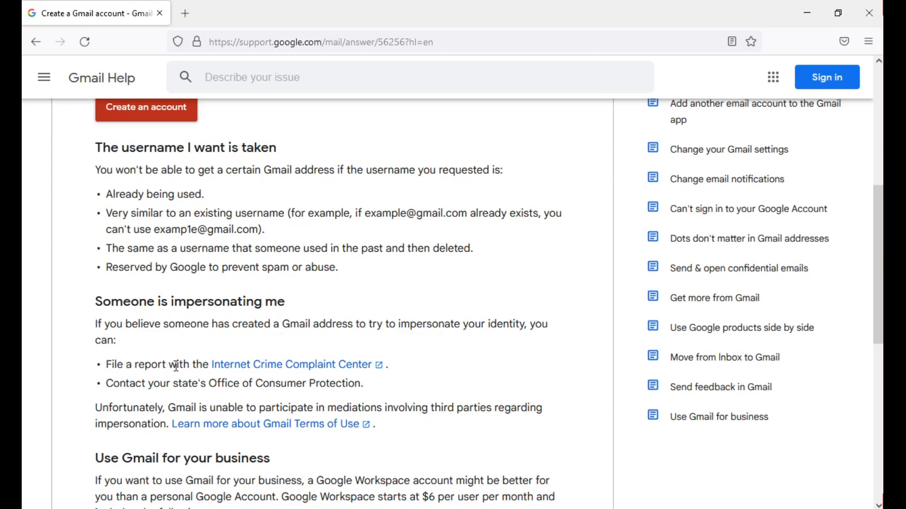
mouse_move(239, 377)
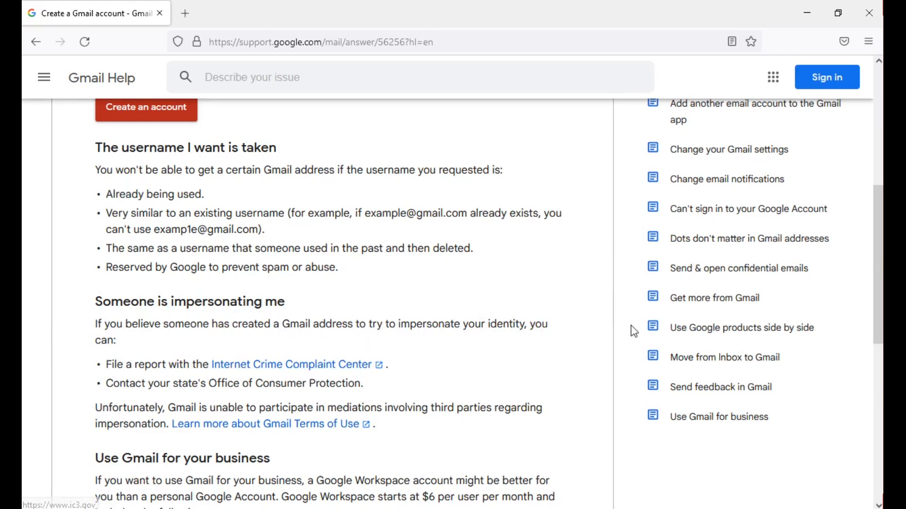
scroll(down, 3)
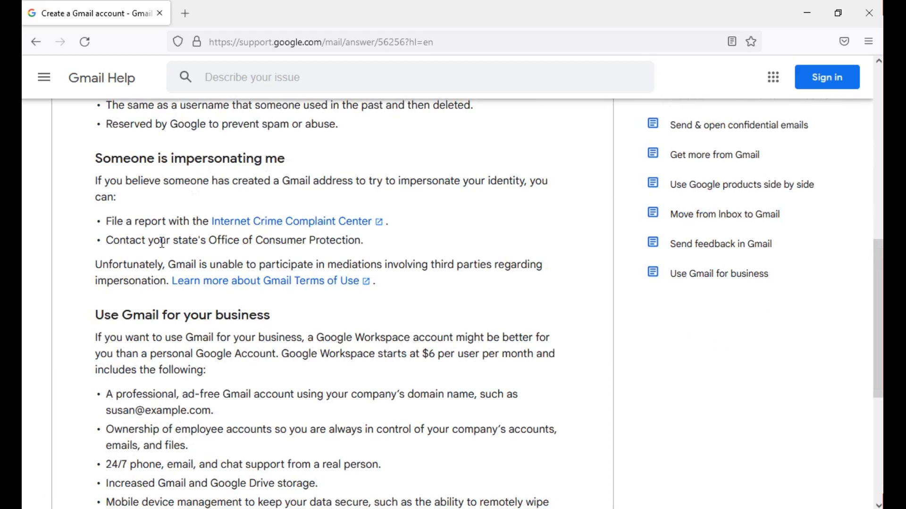
mouse_move(264, 258)
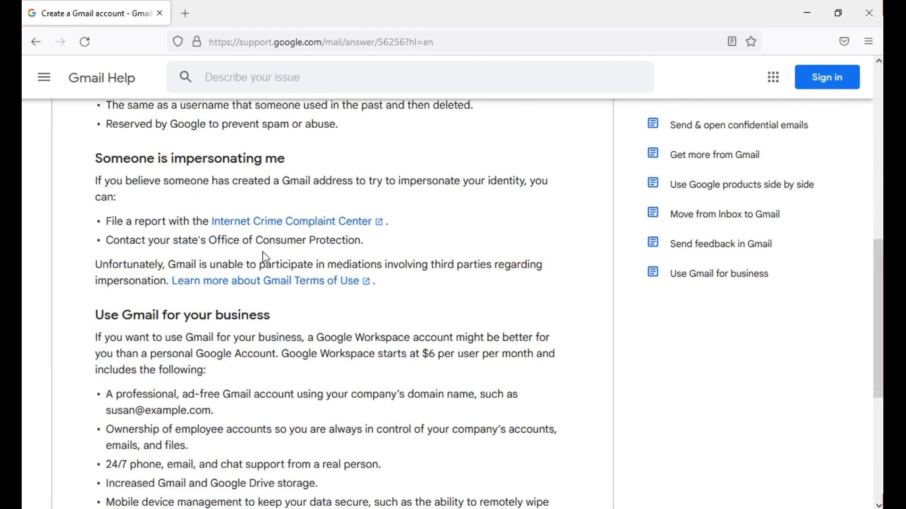
mouse_move(292, 247)
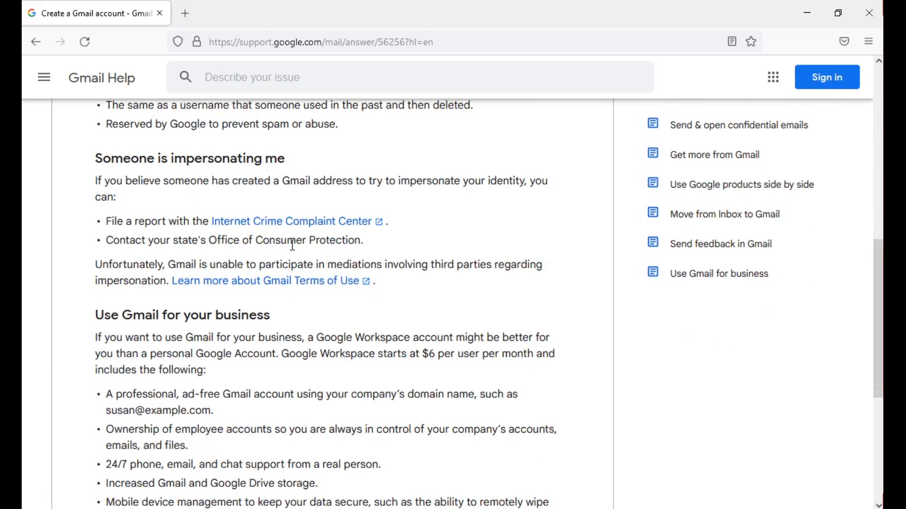
mouse_move(136, 273)
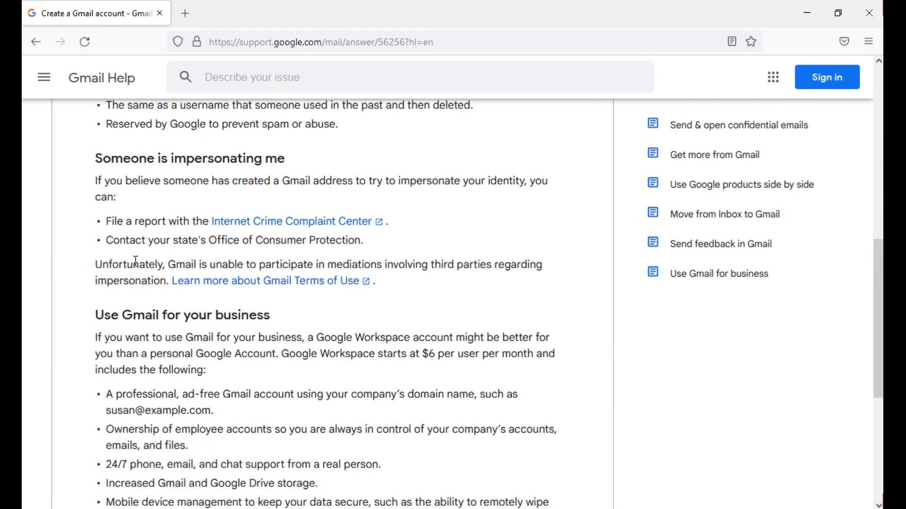
mouse_move(196, 268)
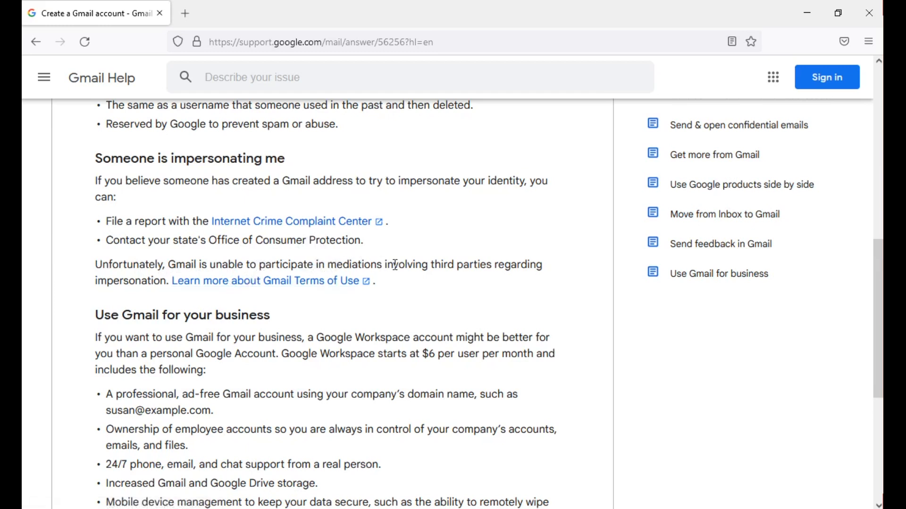
mouse_move(475, 270)
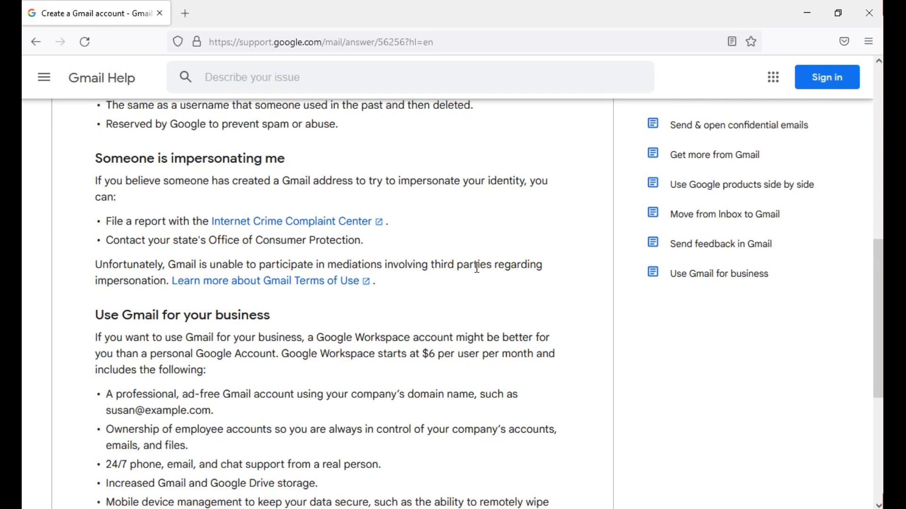
mouse_move(124, 306)
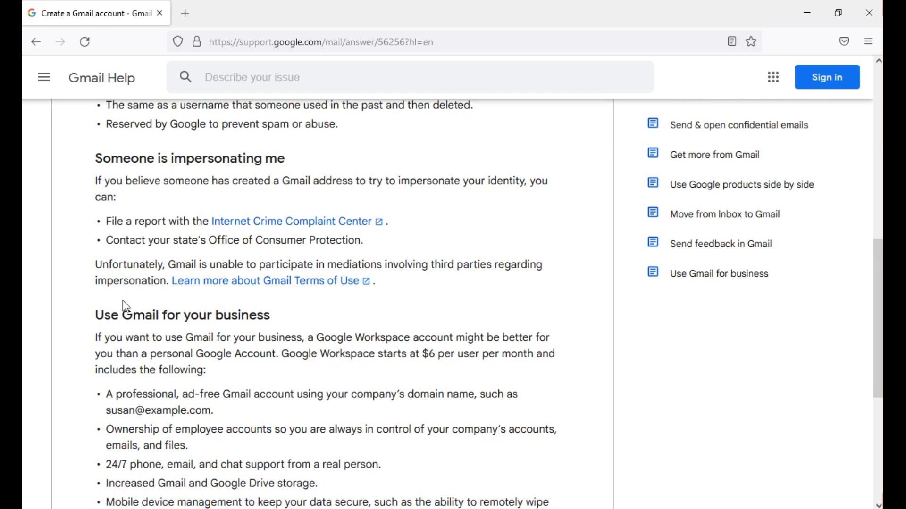
scroll(down, 3)
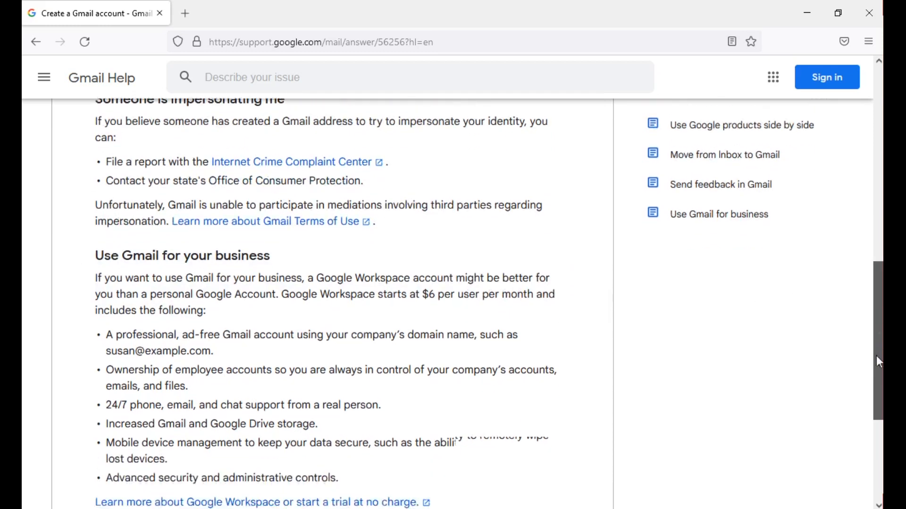
scroll(down, 3)
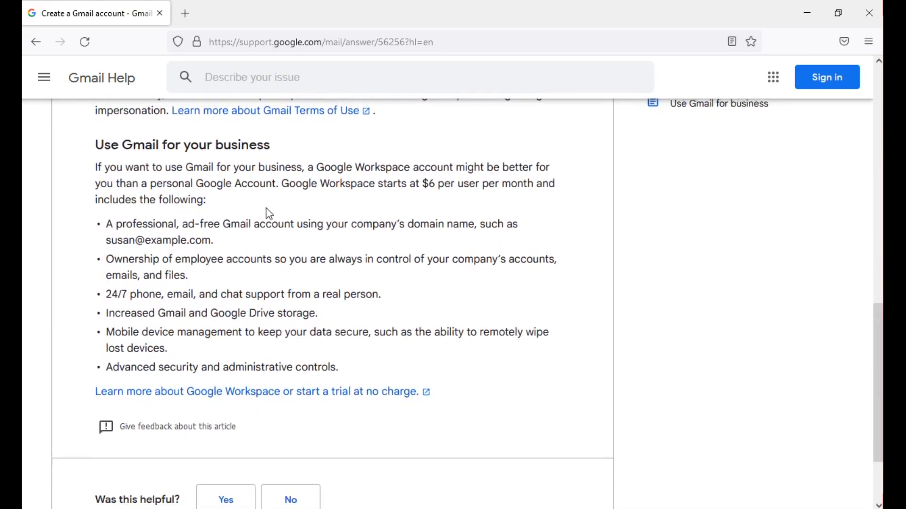
mouse_move(127, 180)
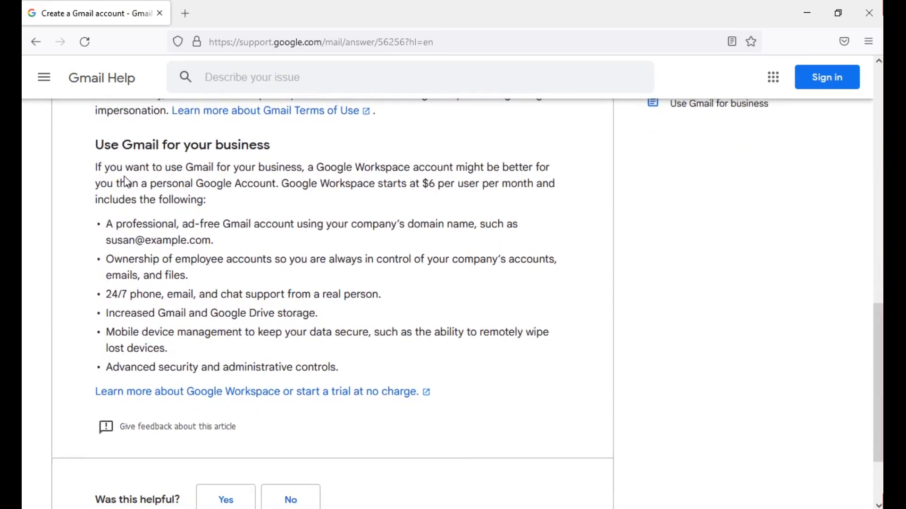
mouse_move(190, 183)
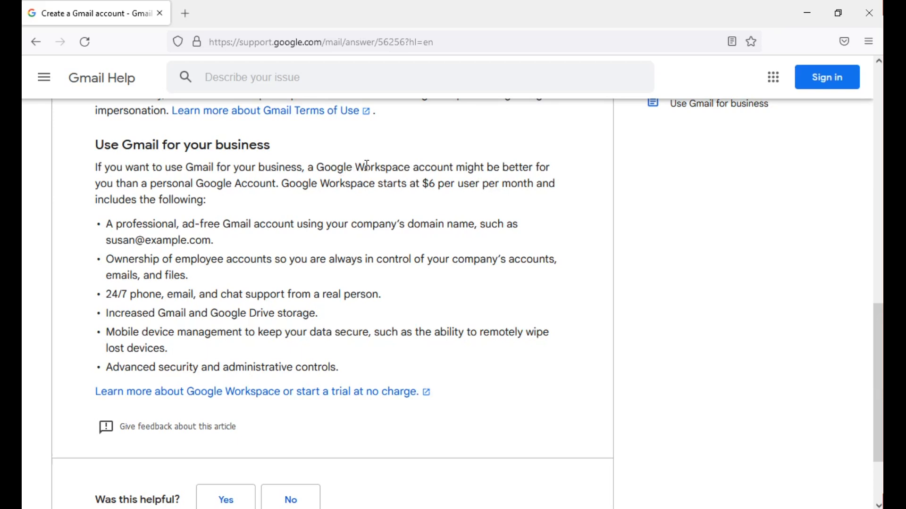
mouse_move(404, 170)
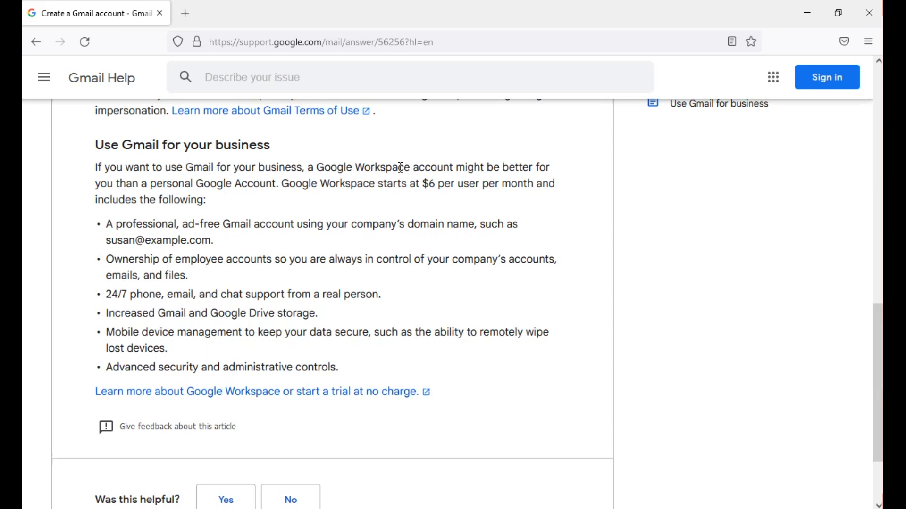
mouse_move(487, 202)
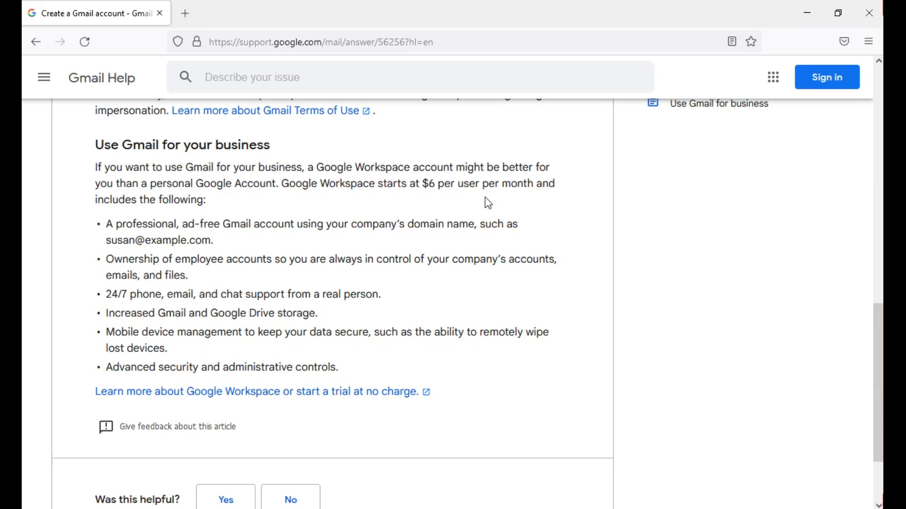
mouse_move(472, 190)
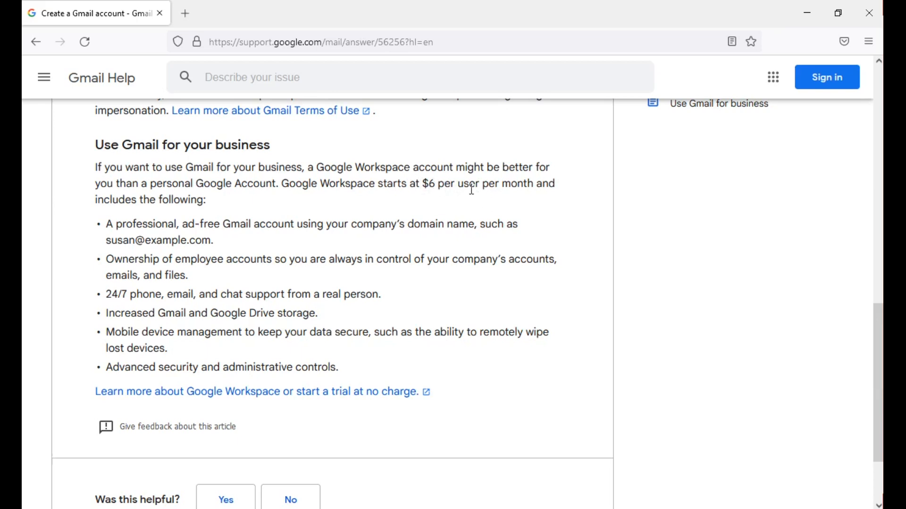
mouse_move(360, 186)
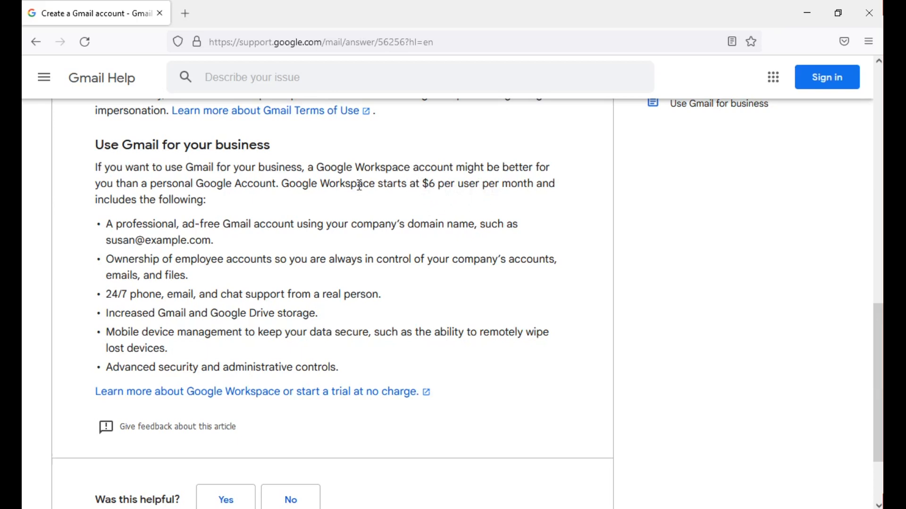
mouse_move(106, 246)
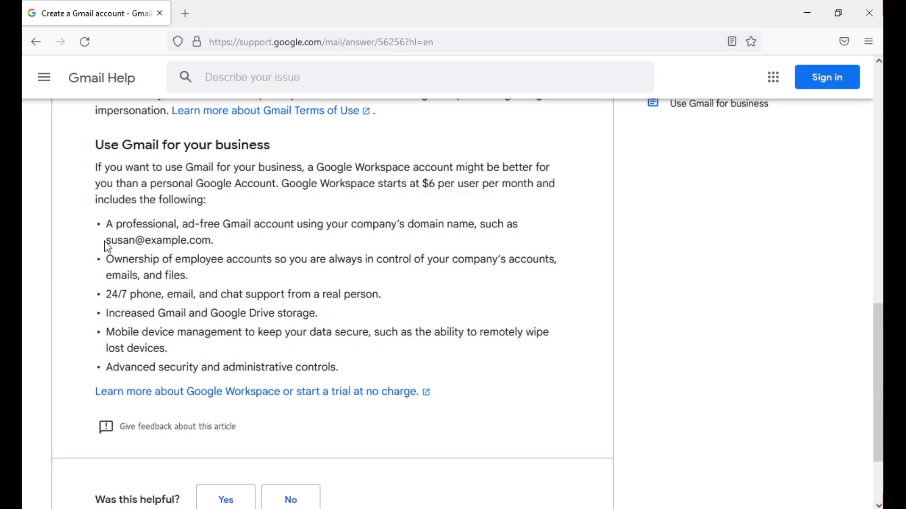
mouse_move(83, 249)
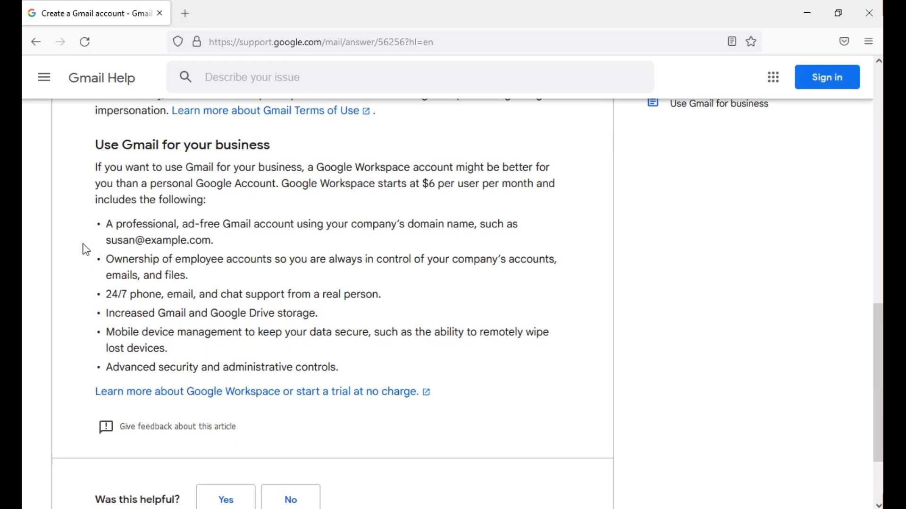
mouse_move(170, 245)
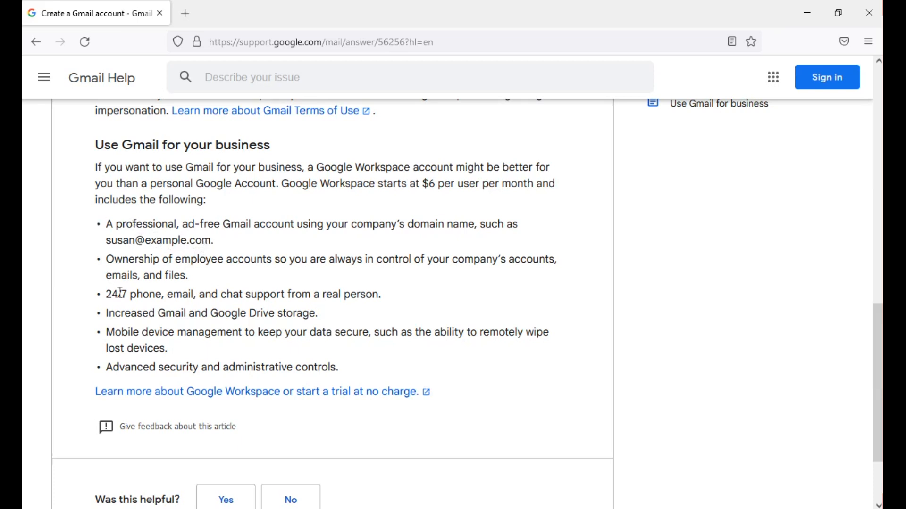
mouse_move(187, 264)
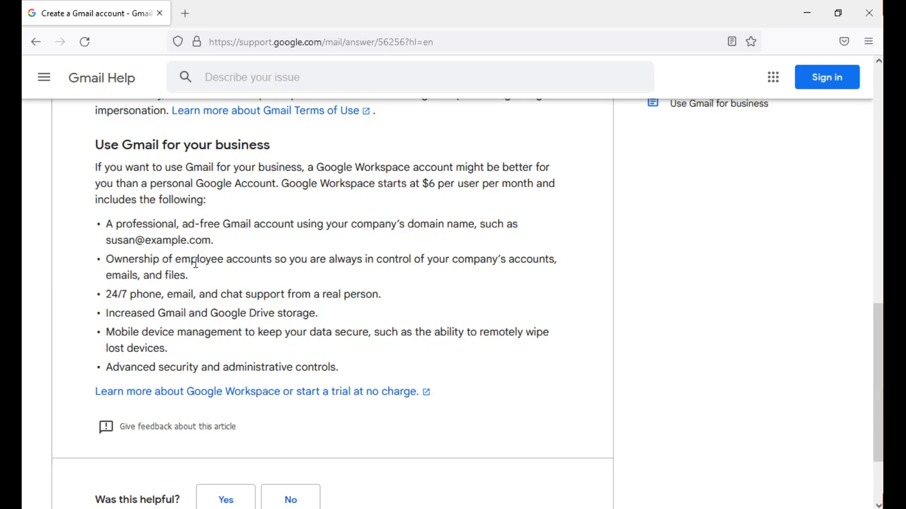
mouse_move(316, 259)
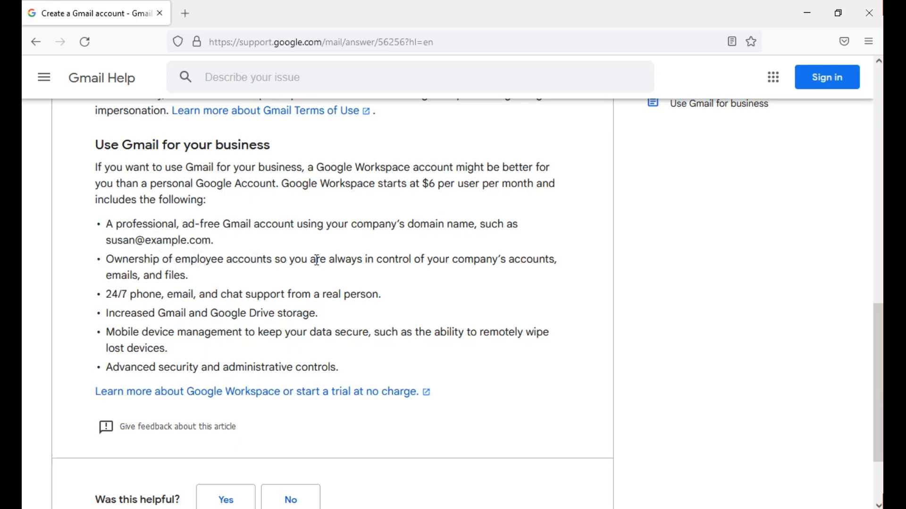
mouse_move(307, 247)
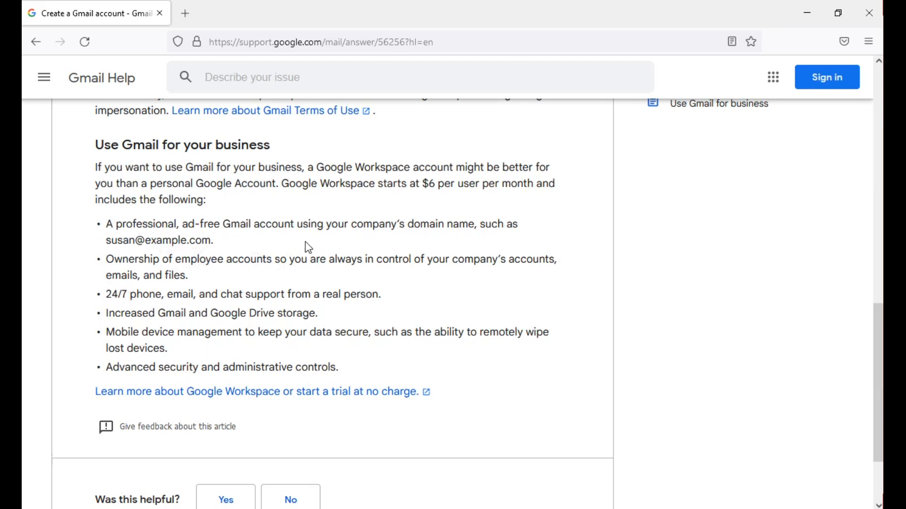
mouse_move(315, 250)
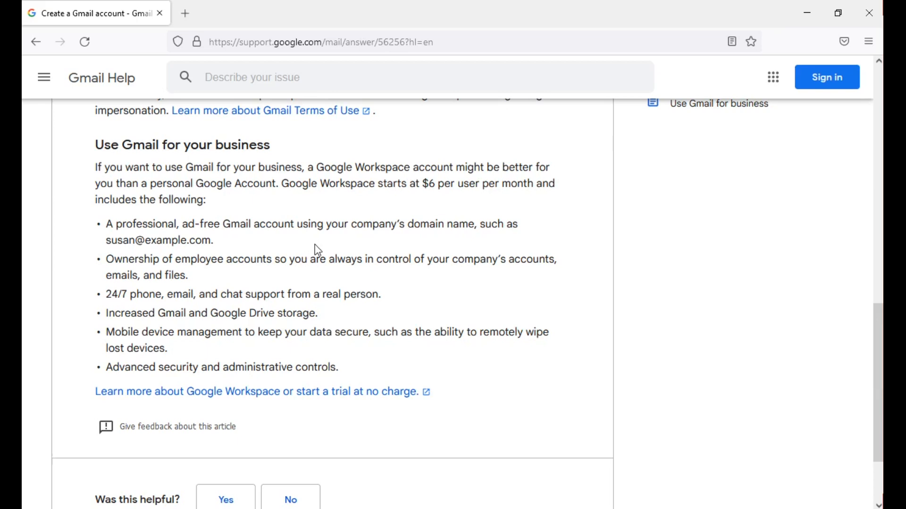
mouse_move(311, 255)
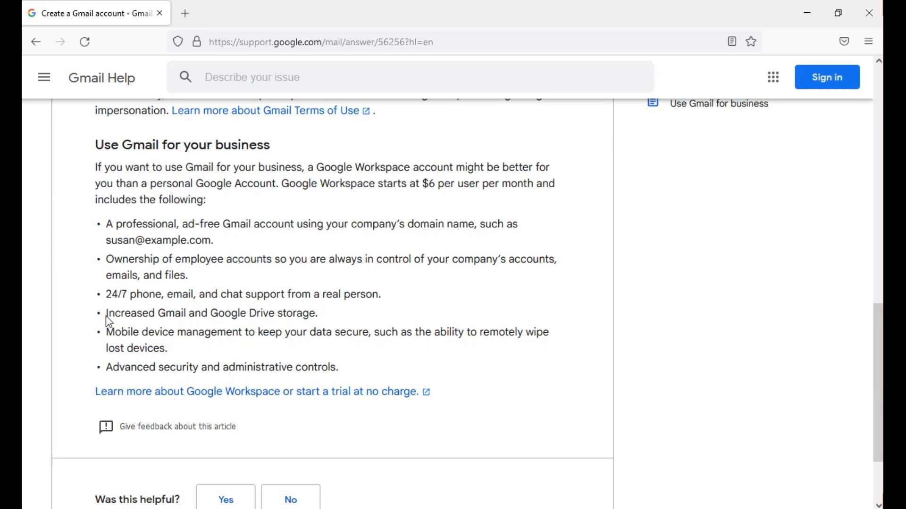
mouse_move(209, 310)
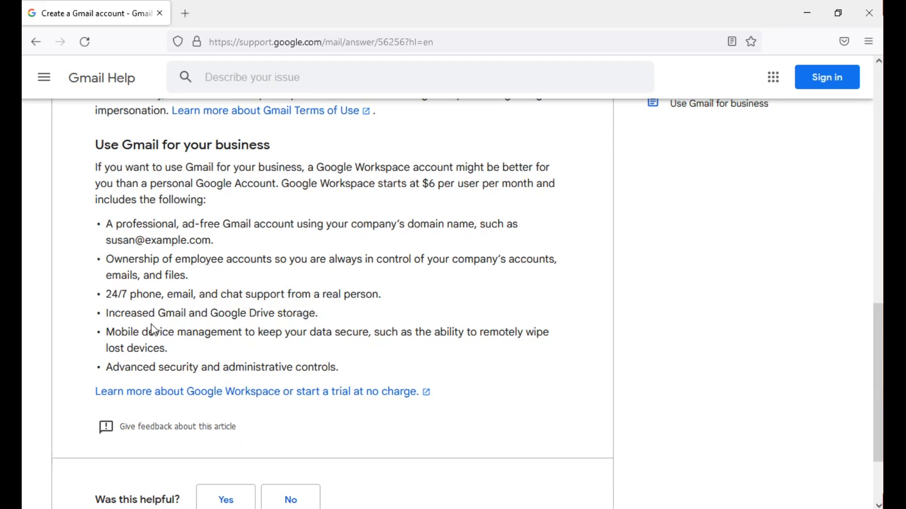
mouse_move(253, 329)
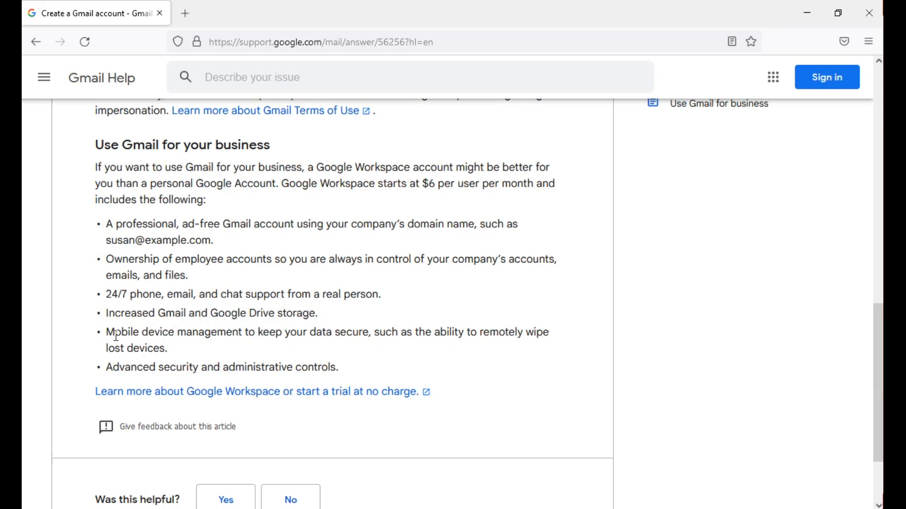
mouse_move(204, 348)
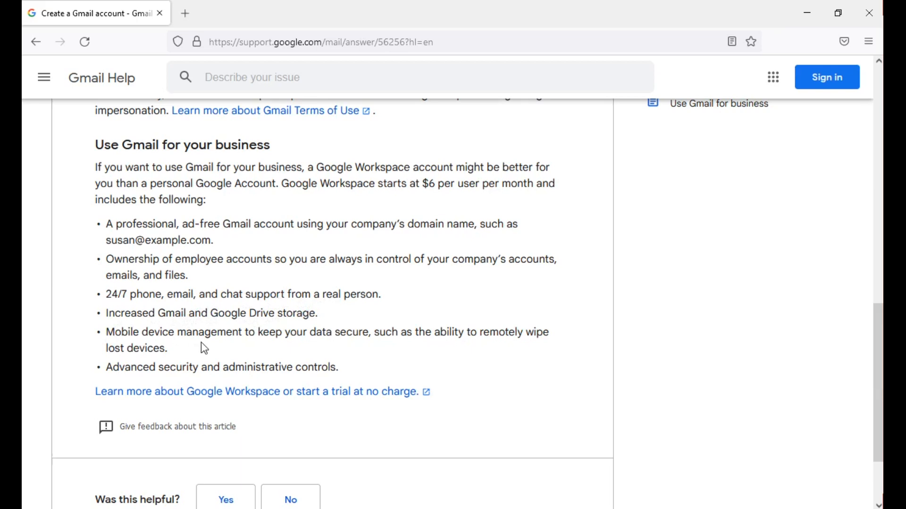
mouse_move(268, 349)
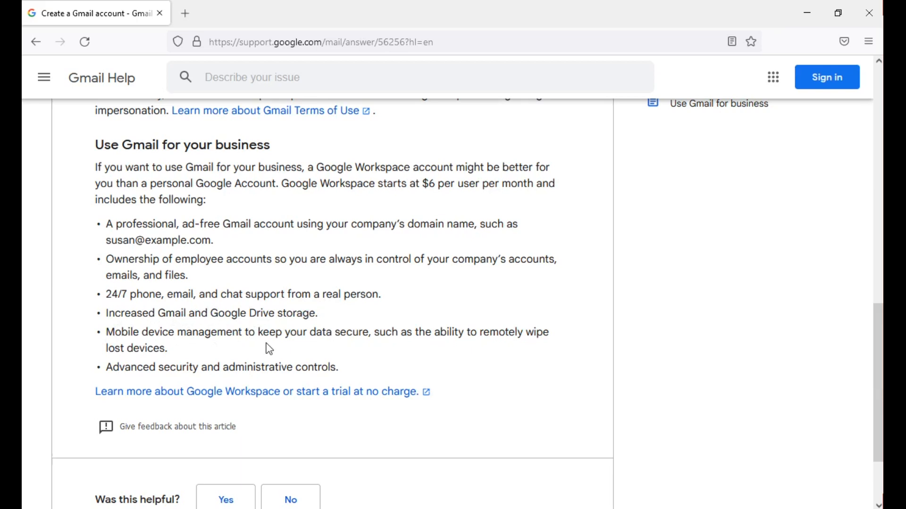
mouse_move(386, 336)
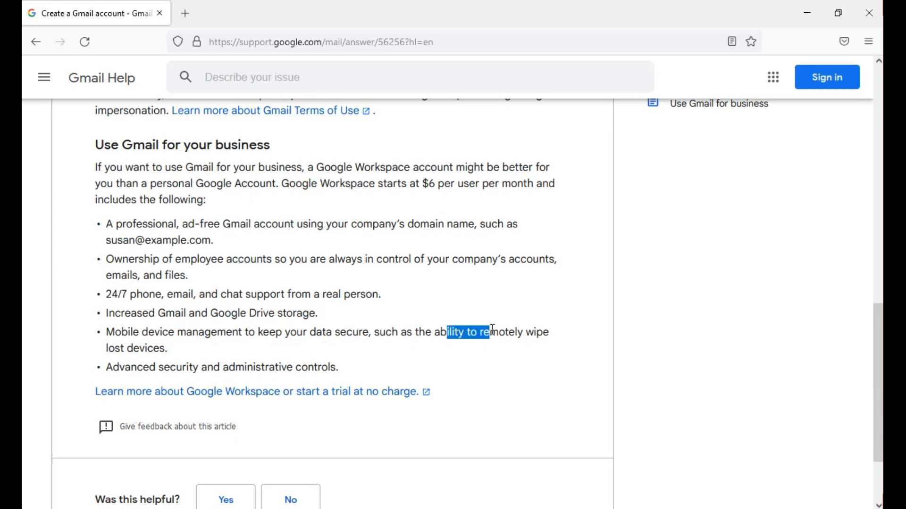
click(500, 360)
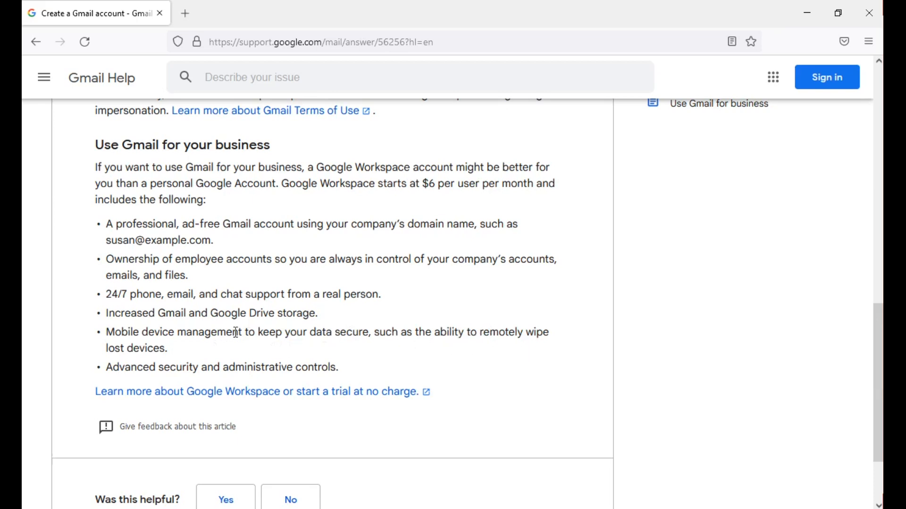
mouse_move(174, 363)
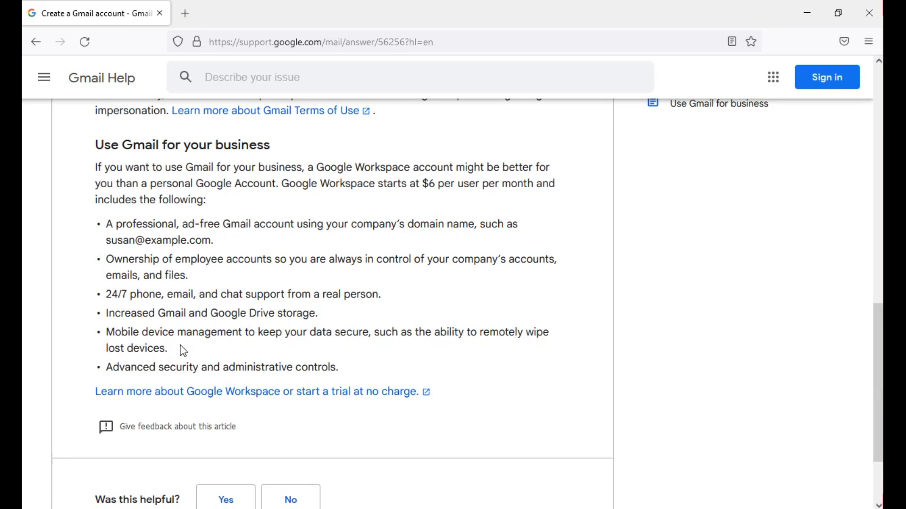
mouse_move(302, 367)
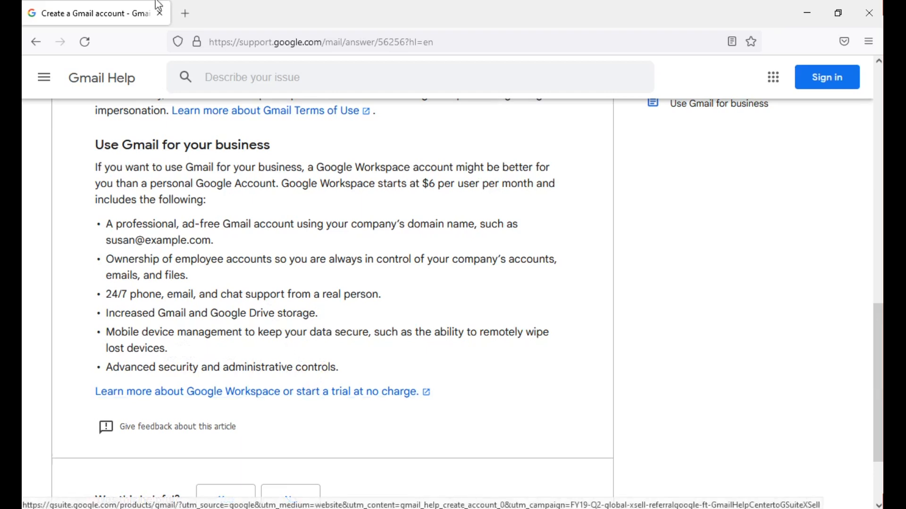
- Search 'google str' in a new tab and open the 'Free up Google storage space' help article
click(186, 13)
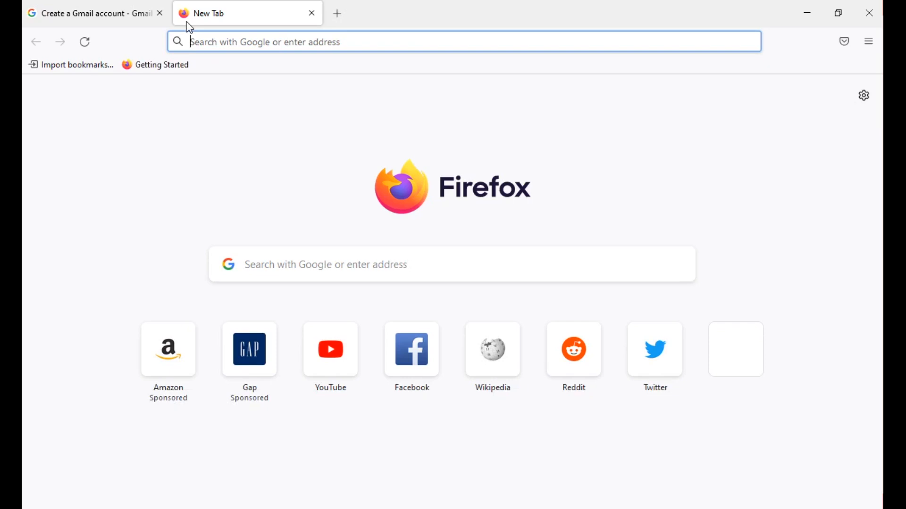
text(google)
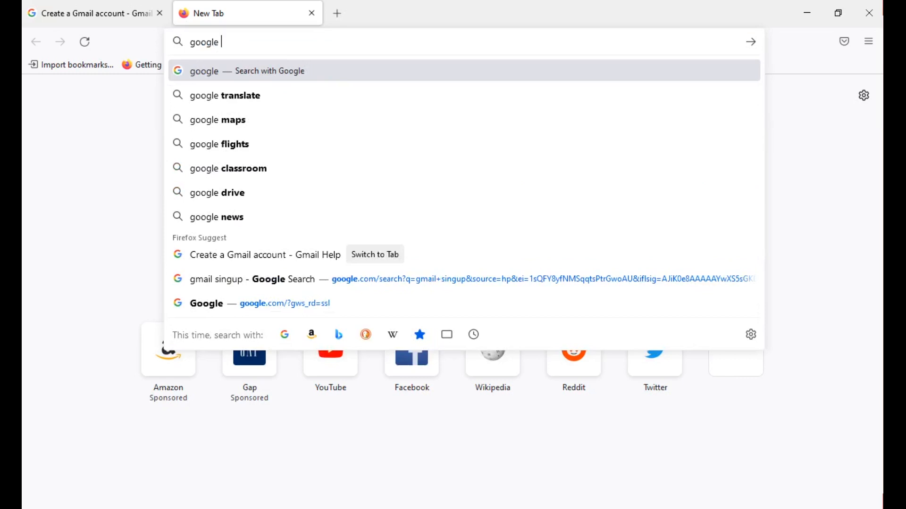
text(str)
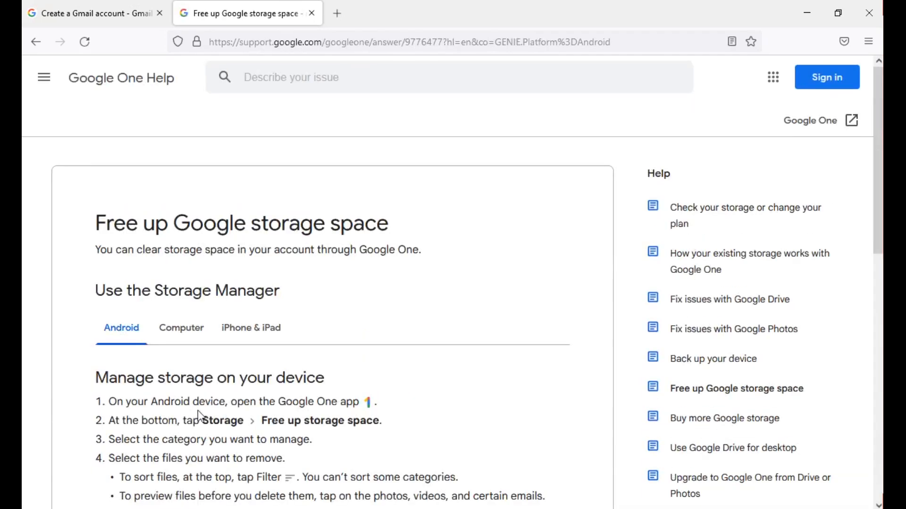
drag(138, 223, 241, 290)
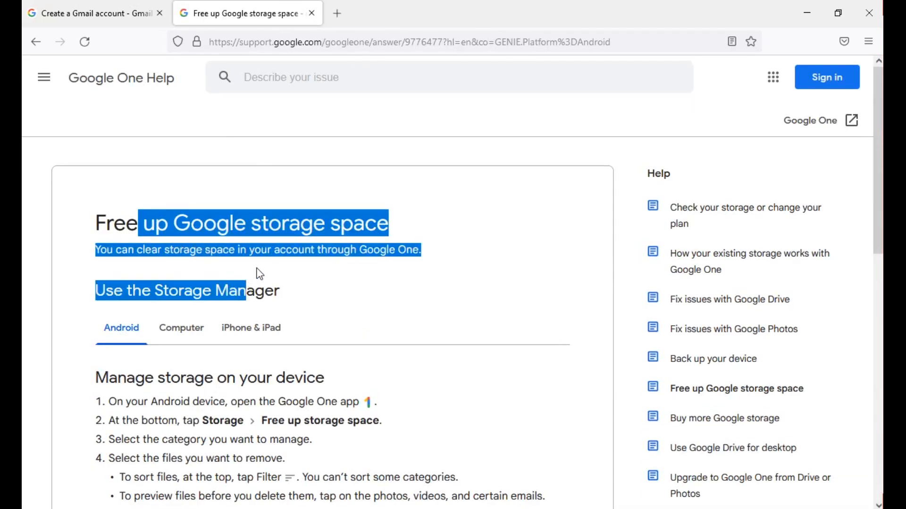